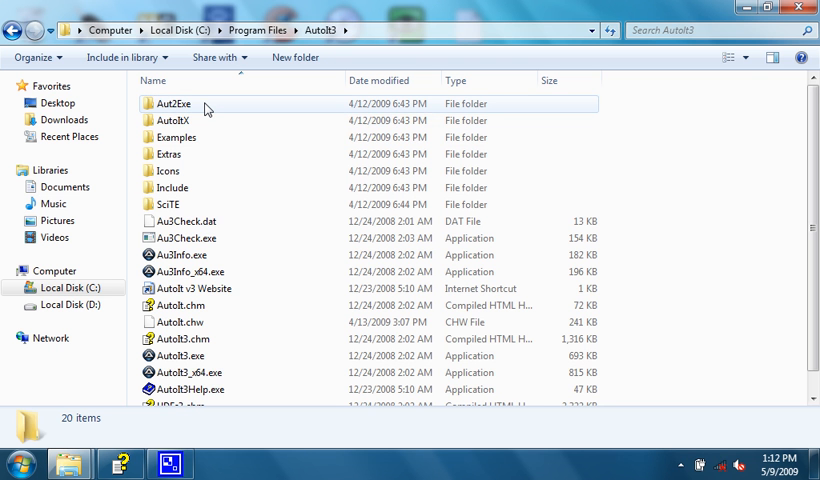
pyautogui.moveTo(168, 204)
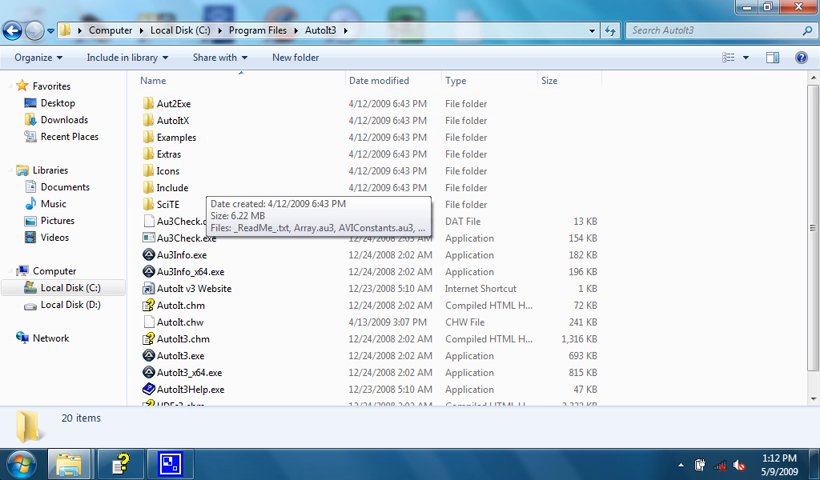
# Step: Launch the Aut2Exe script-to-EXE converter from the program list
pyautogui.click(20, 464)
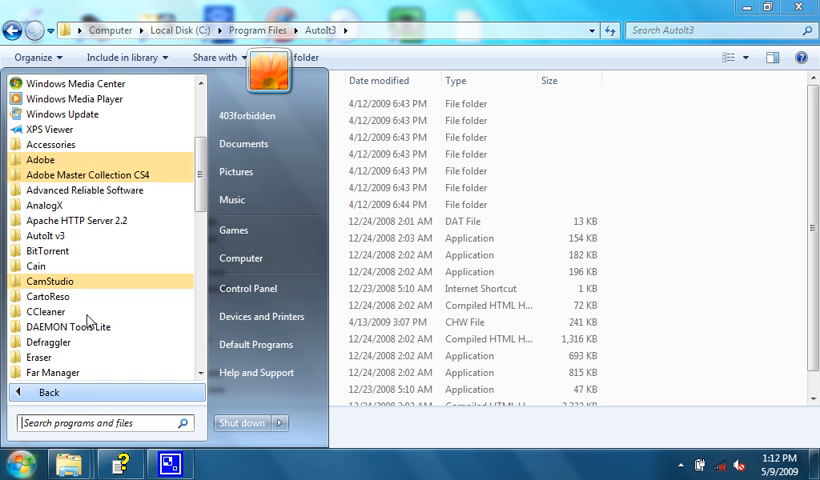
pyautogui.click(44, 236)
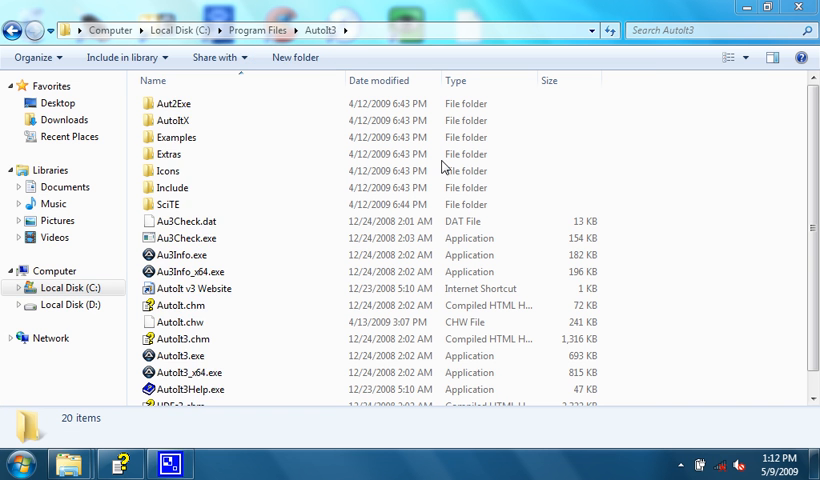
pyautogui.doubleClick(176, 104)
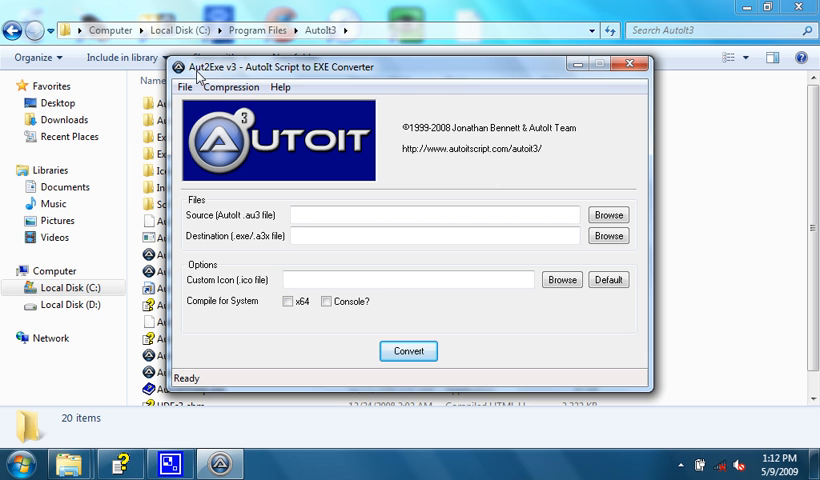
pyautogui.moveTo(264, 80)
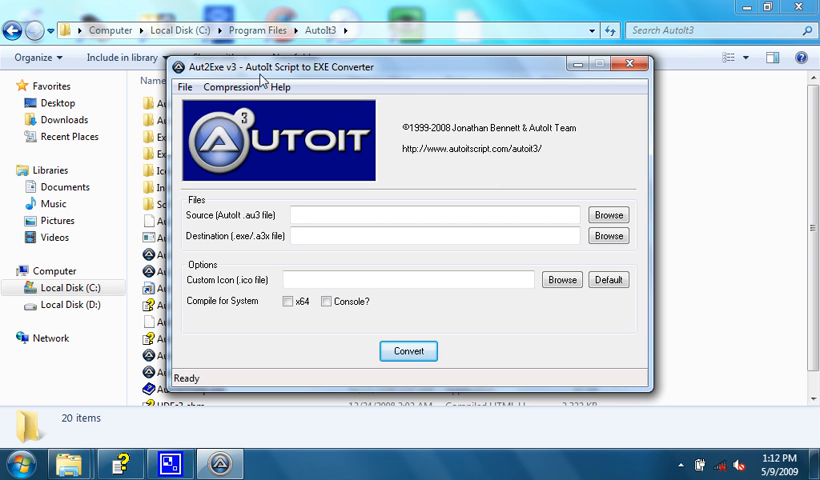
pyautogui.moveTo(378, 72)
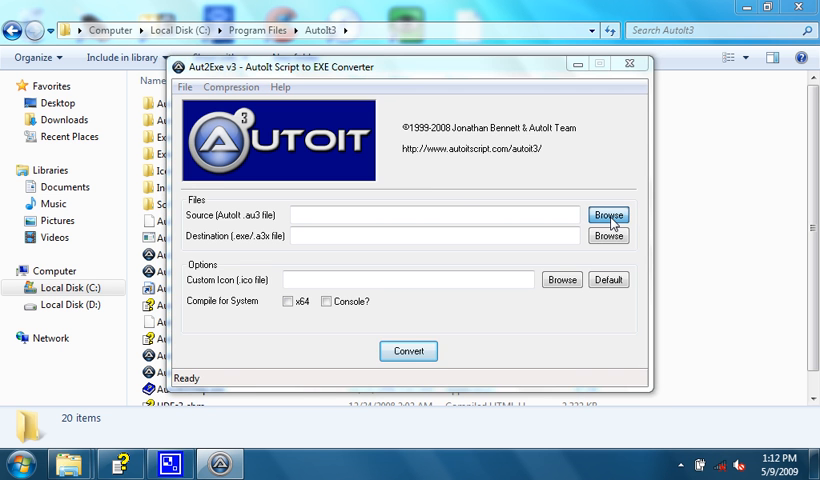
# Step: Choose Client.au3 as the source script to convert
pyautogui.click(608, 216)
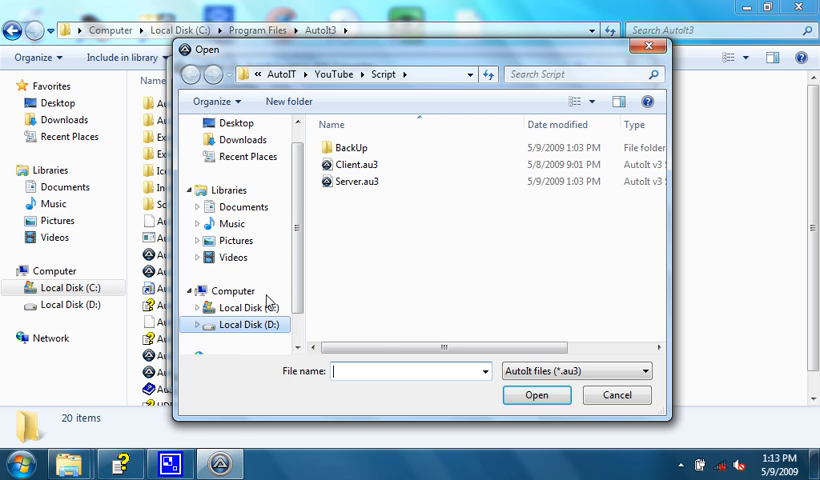
pyautogui.click(356, 164)
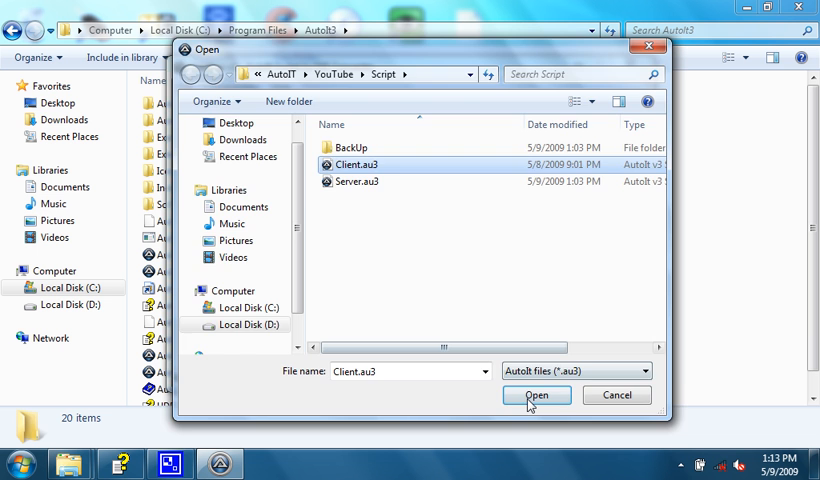
pyautogui.click(536, 396)
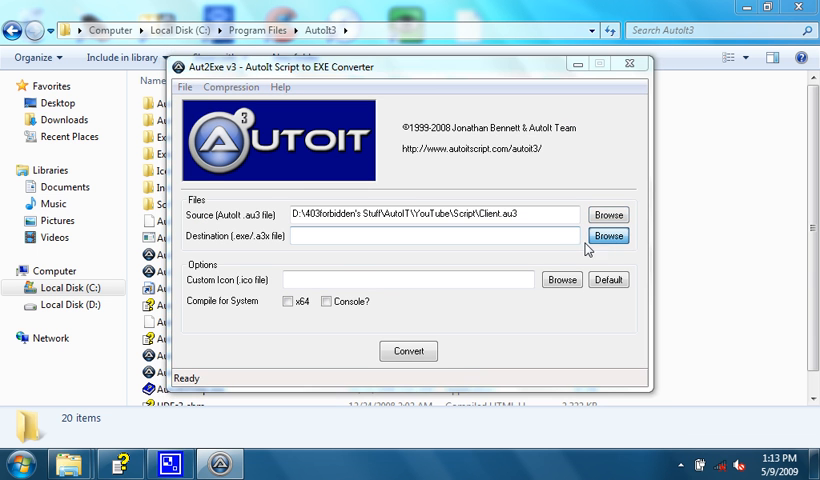
# Step: Set client.exe in the Script folder as the destination output file
pyautogui.click(608, 236)
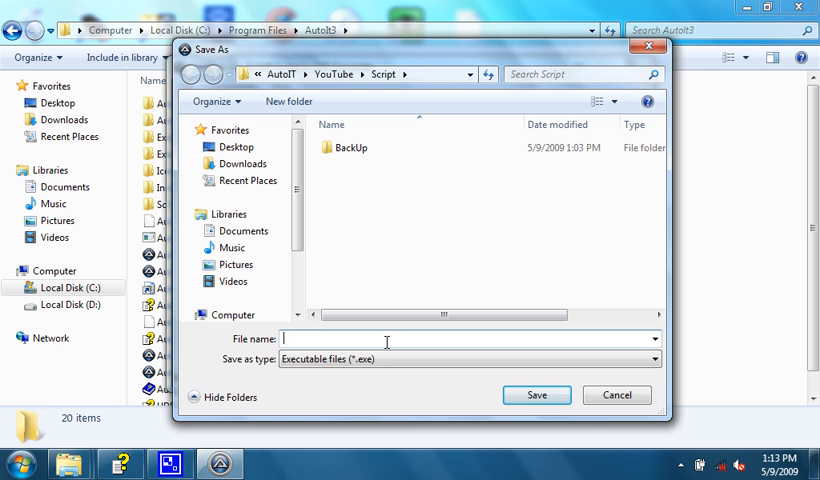
pyautogui.write('client.exe')
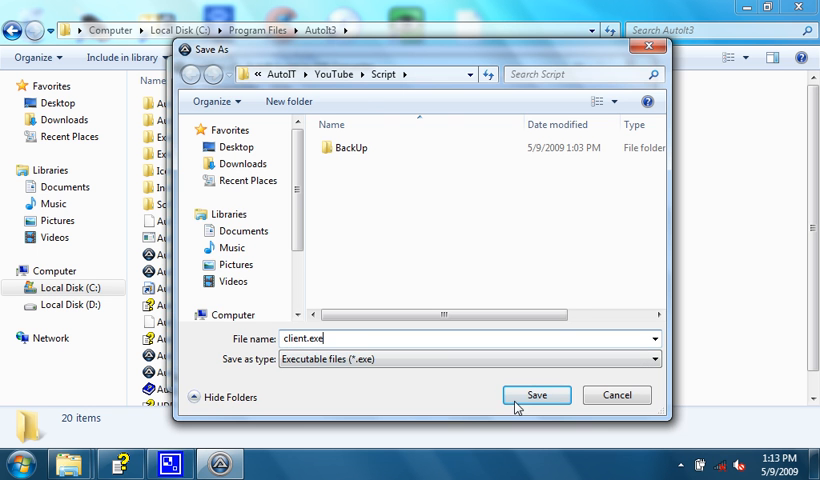
pyautogui.click(536, 396)
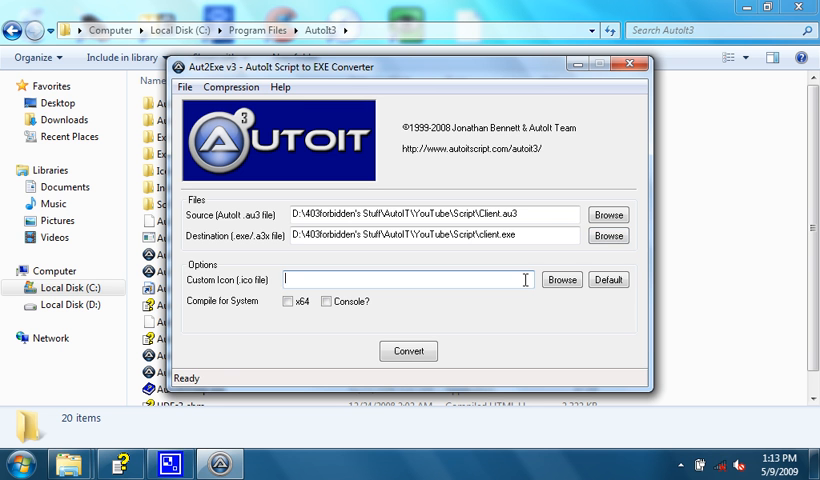
pyautogui.moveTo(252, 100)
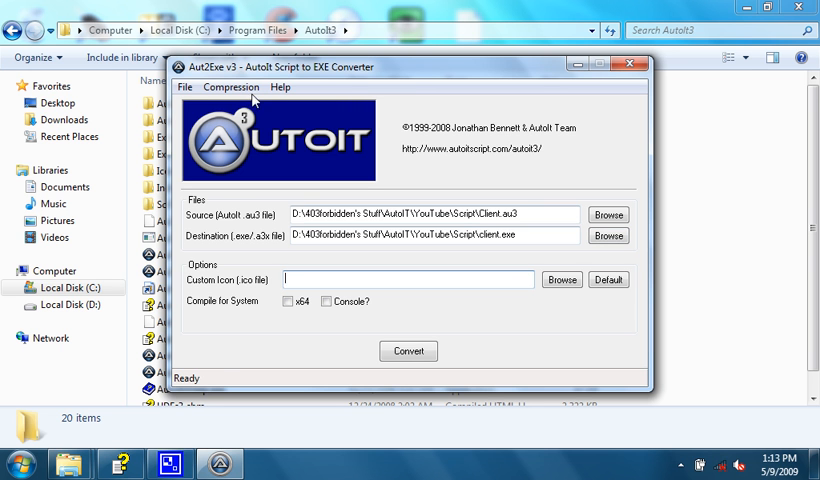
pyautogui.click(230, 88)
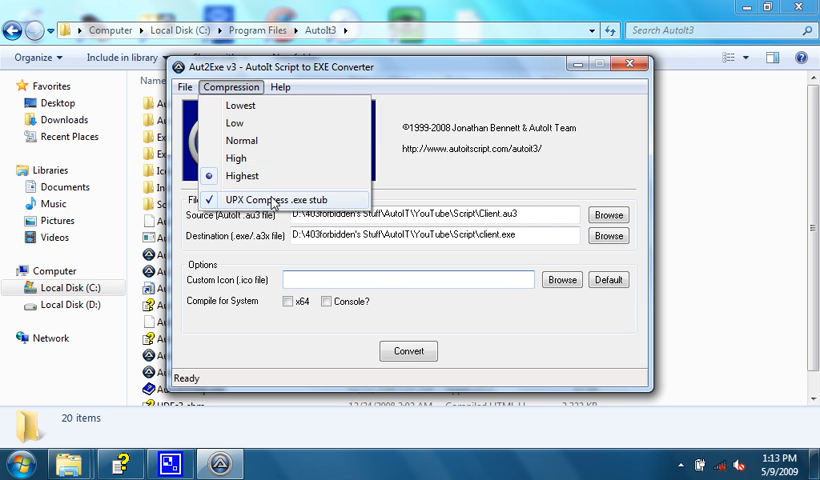
pyautogui.moveTo(352, 204)
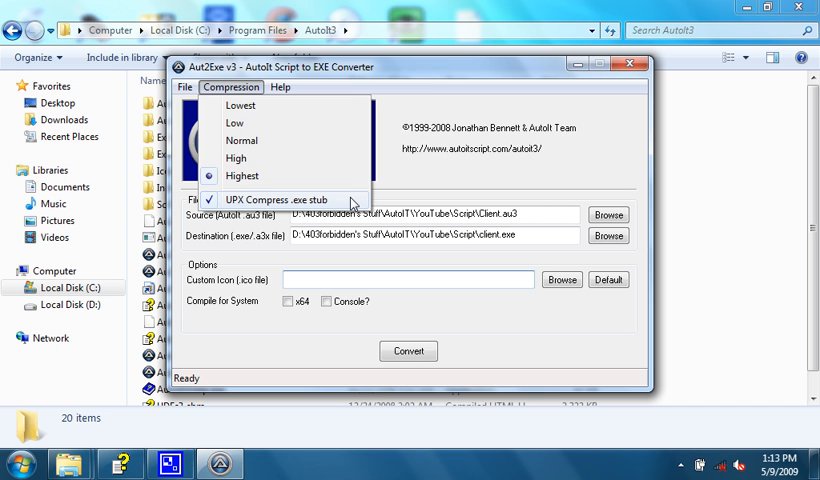
pyautogui.click(280, 88)
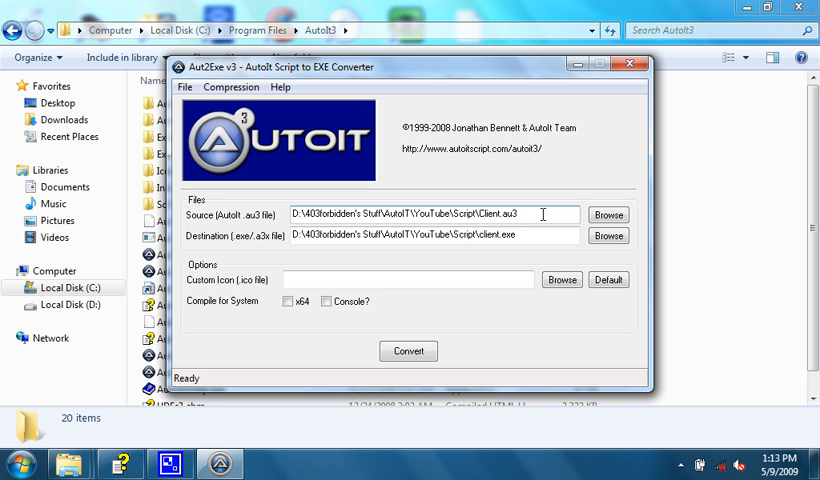
pyautogui.moveTo(390, 428)
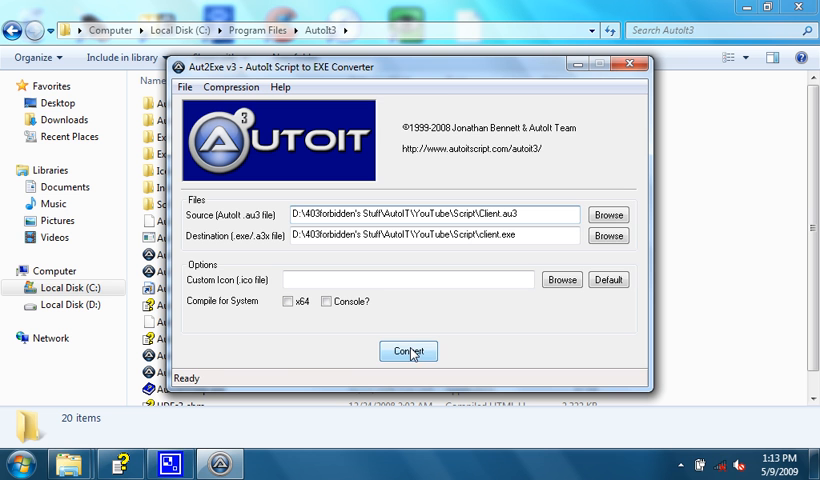
# Step: Convert Client.au3 to client.exe, acknowledge completion and run the new executable
pyautogui.click(408, 352)
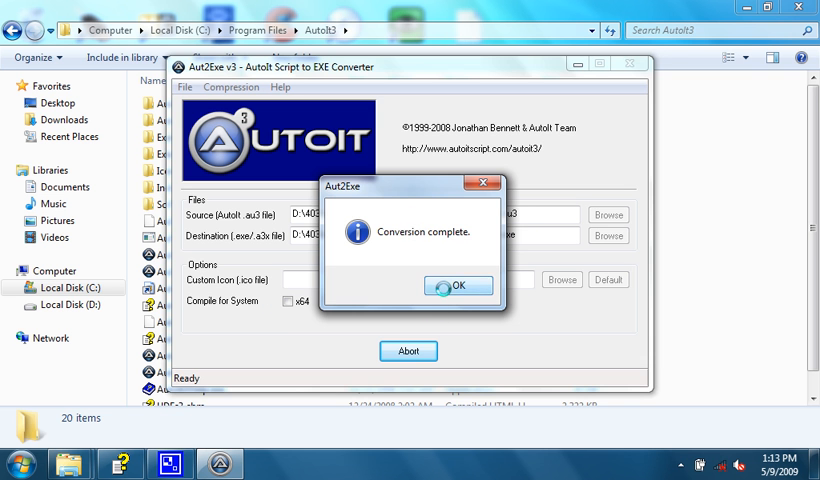
pyautogui.click(458, 284)
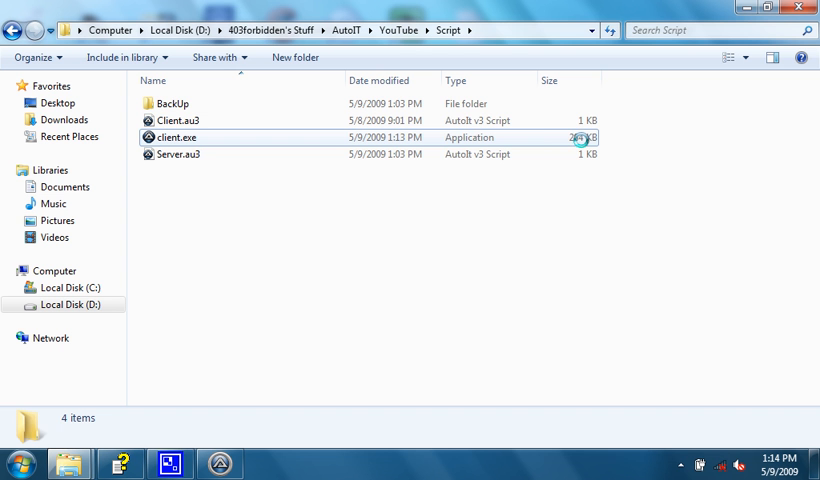
pyautogui.doubleClick(170, 136)
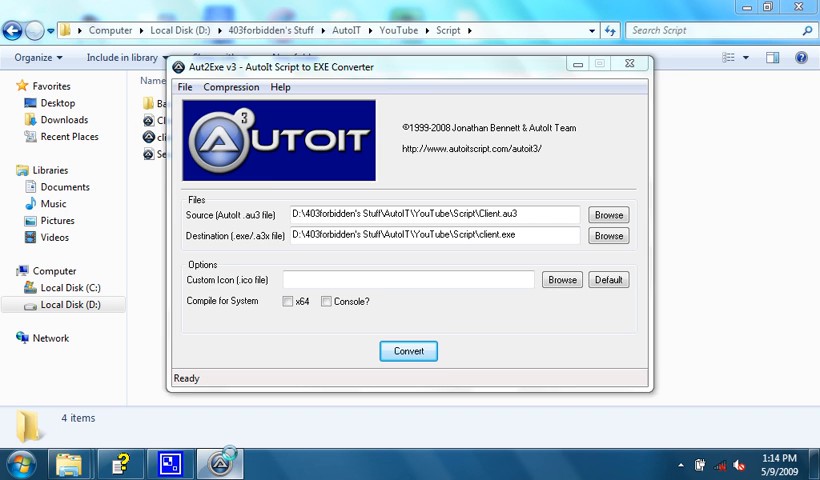
# Step: Recompile client.exe twice more, leaving the 599 KB application in the Script folder
pyautogui.click(230, 88)
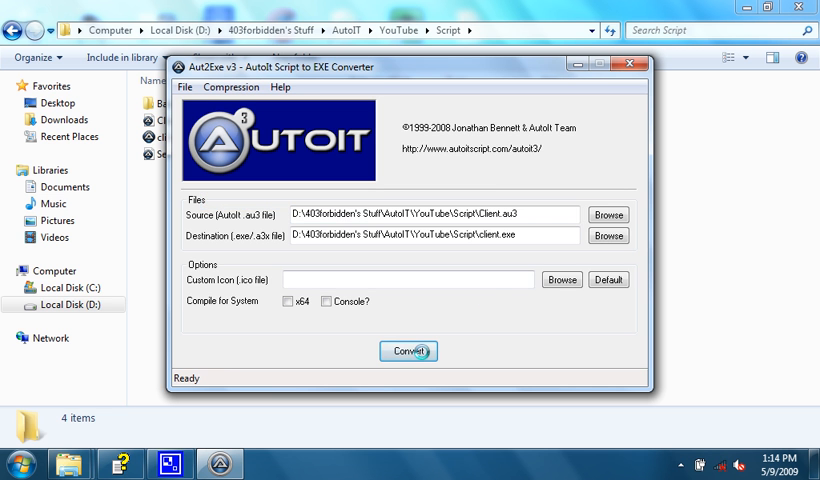
pyautogui.click(408, 352)
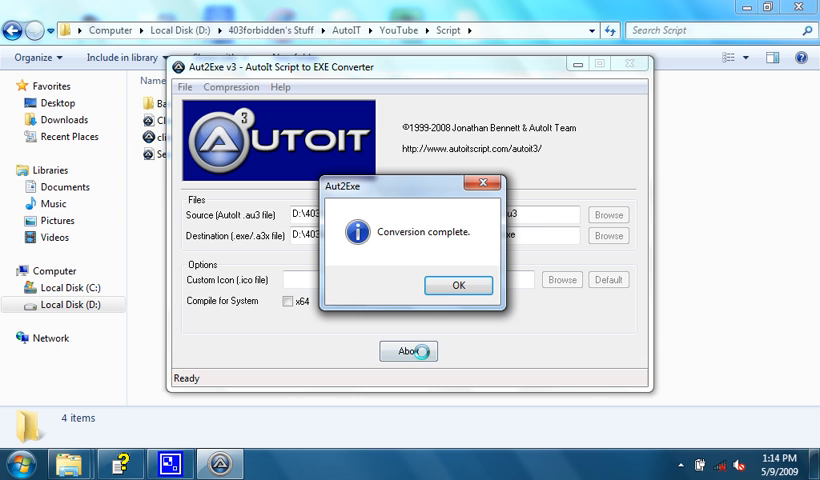
pyautogui.click(458, 284)
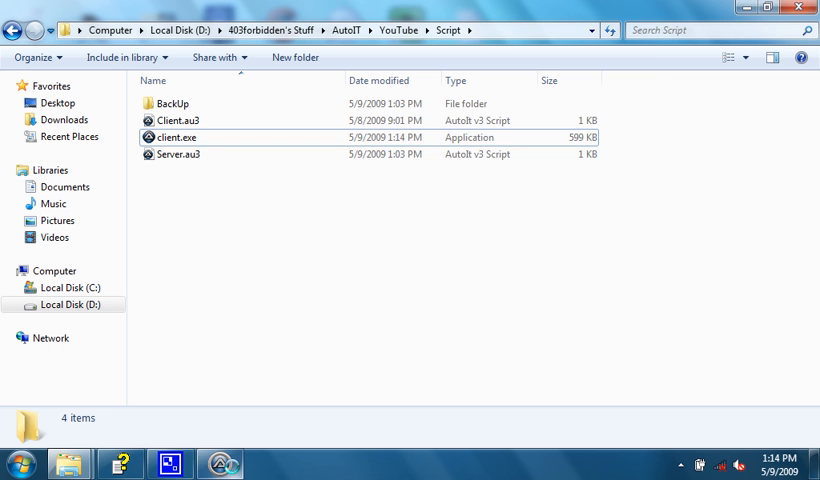
pyautogui.click(232, 88)
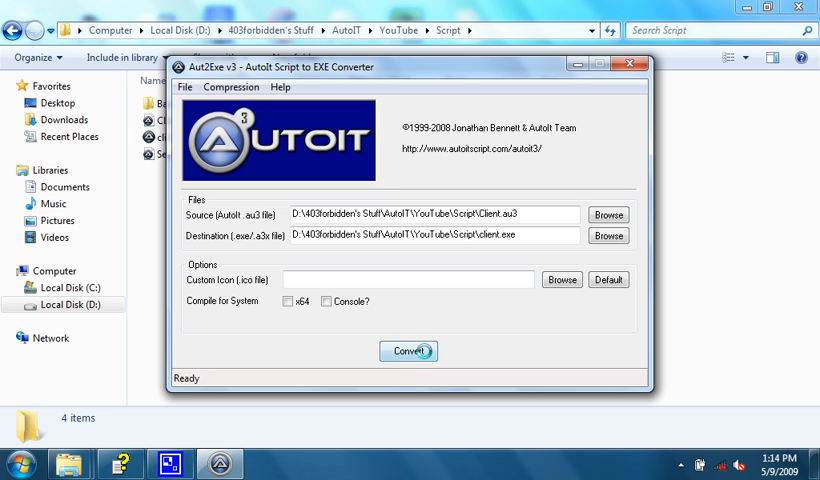
pyautogui.click(408, 352)
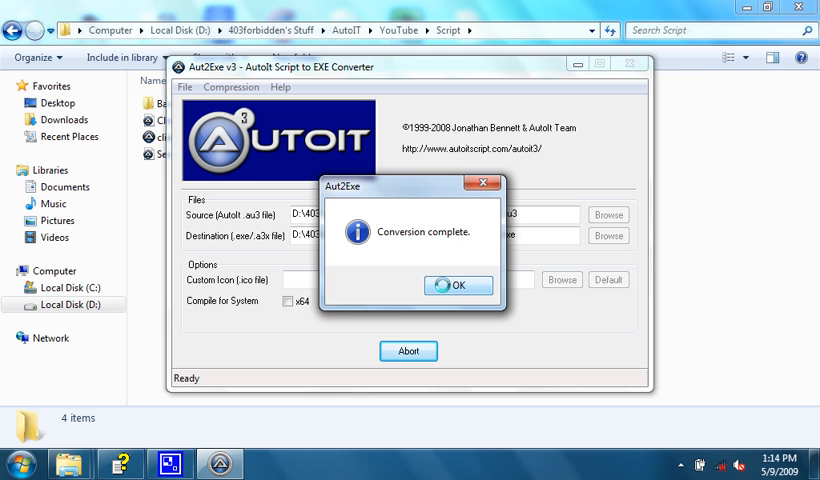
pyautogui.click(458, 284)
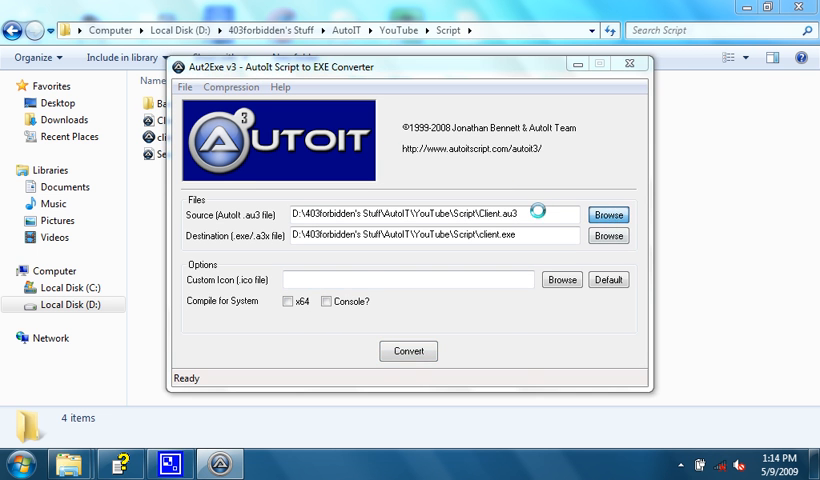
# Step: Choose Server.au3 as the source script to convert
pyautogui.click(608, 214)
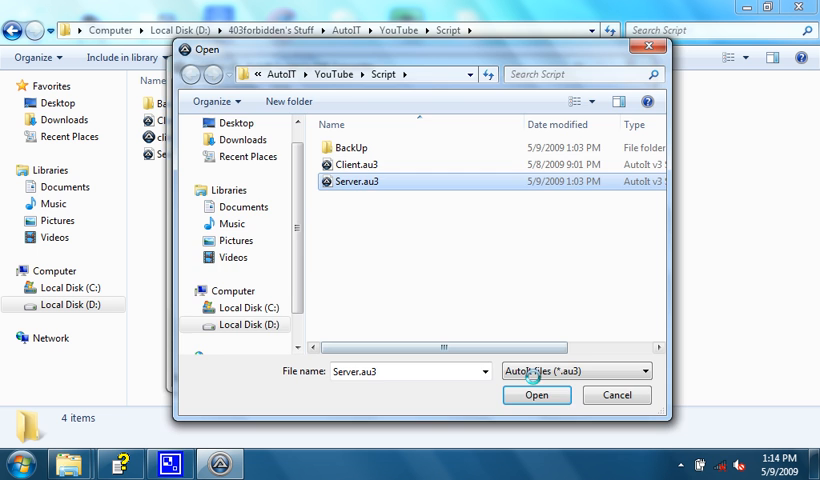
pyautogui.click(536, 394)
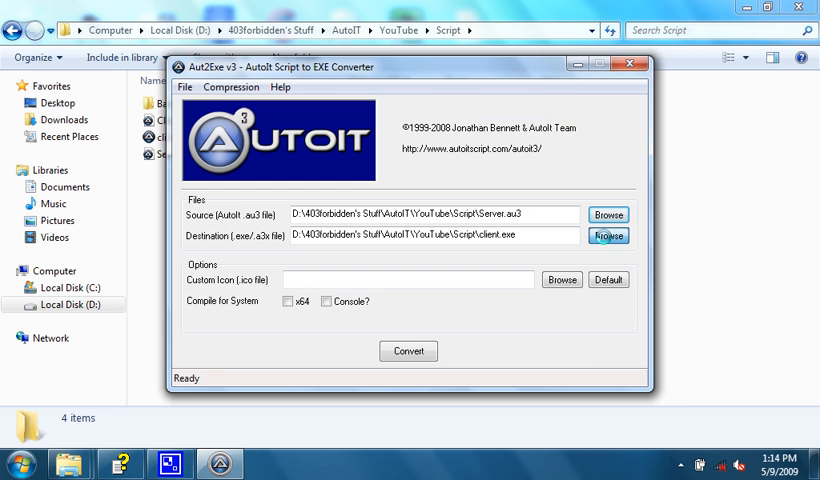
# Step: Set server.exe as the output file and convert the server script
pyautogui.click(608, 236)
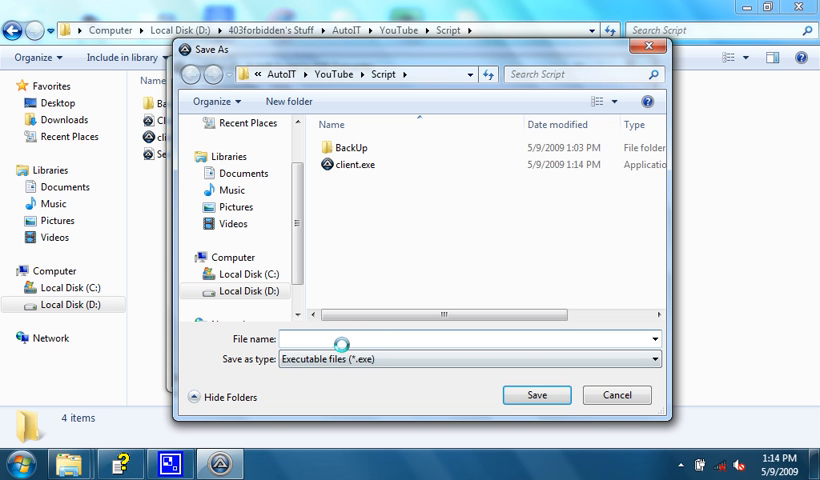
pyautogui.write('server.e')
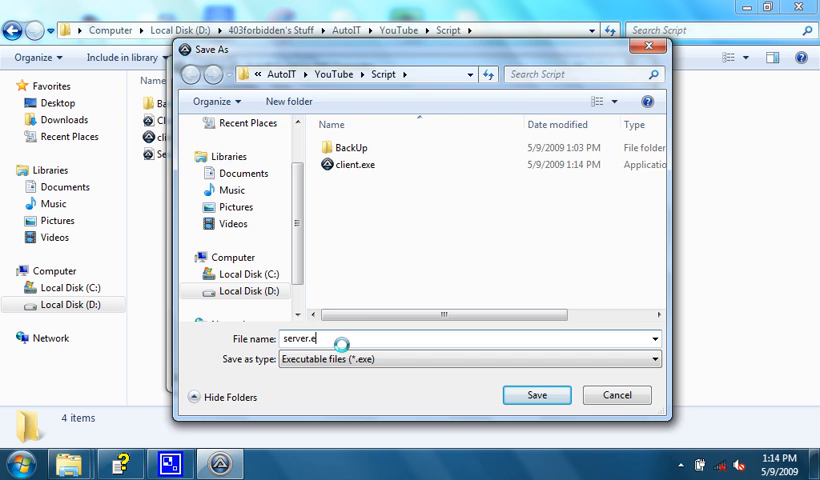
pyautogui.click(536, 394)
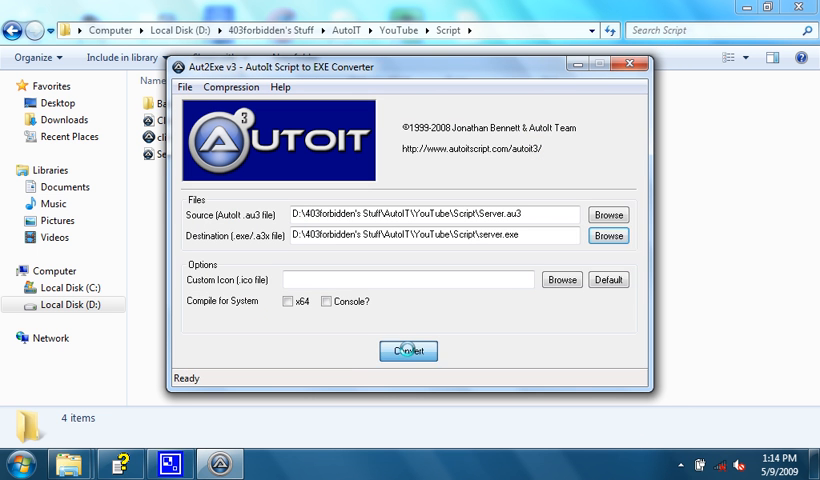
pyautogui.click(408, 350)
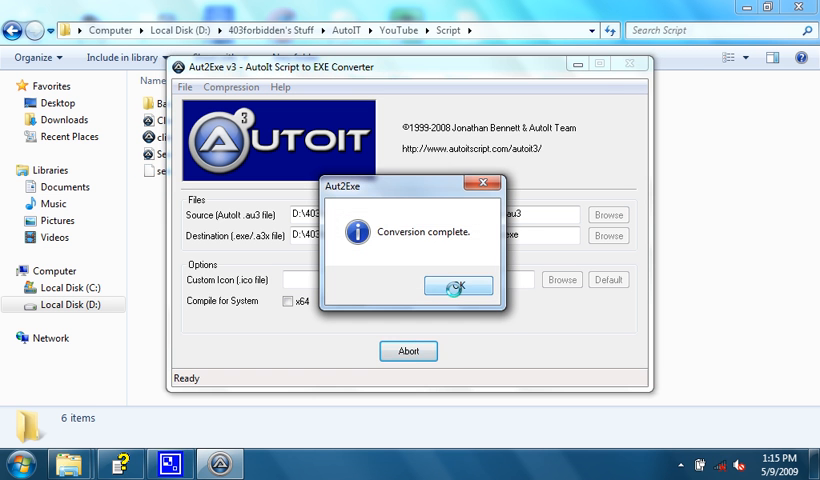
# Step: Run server.exe then client.exe and dismiss the 'Data received' Hello message box
pyautogui.click(458, 284)
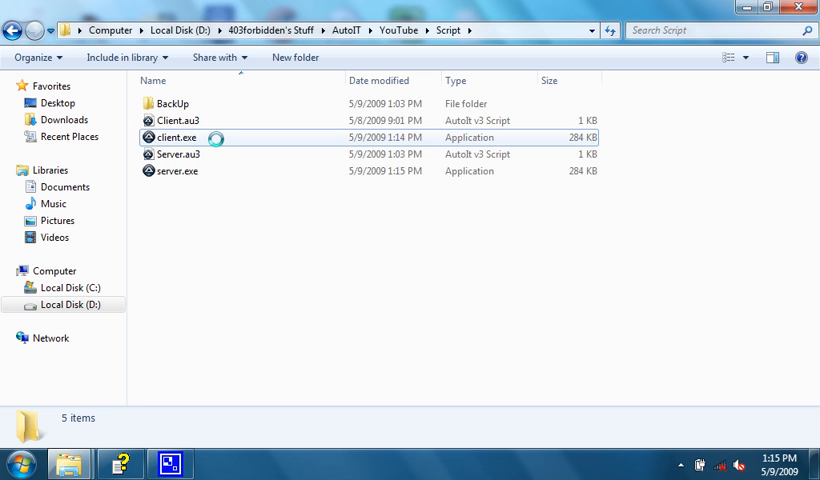
pyautogui.moveTo(176, 136)
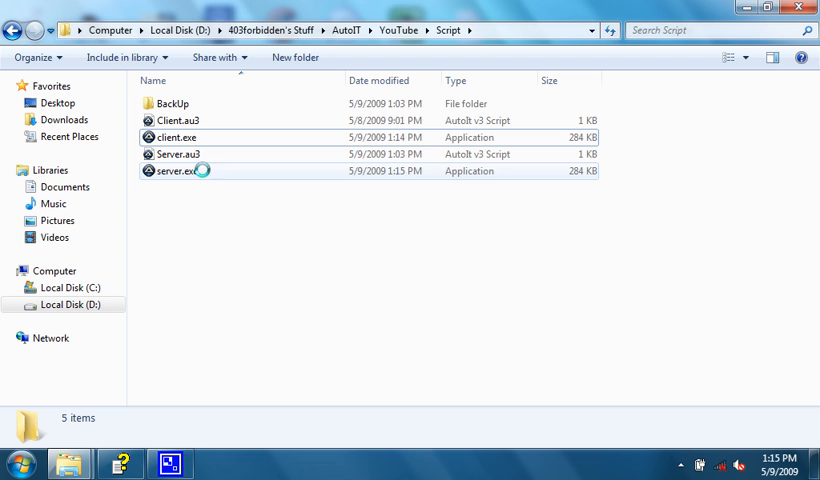
pyautogui.click(178, 170)
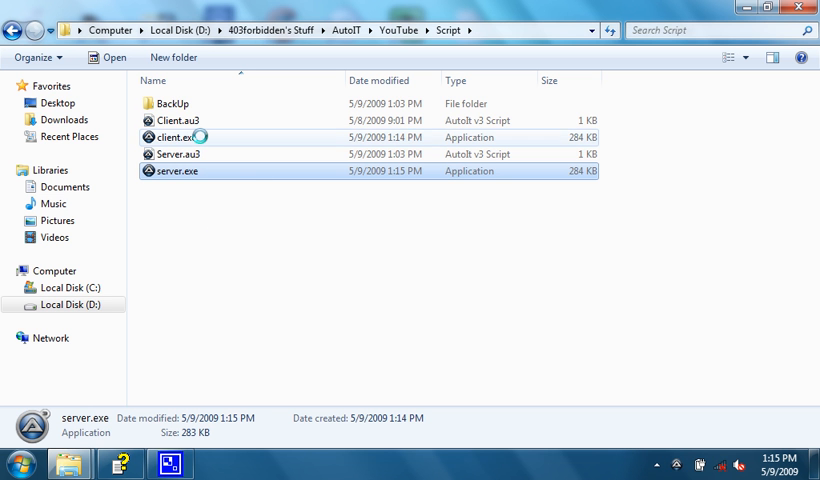
pyautogui.doubleClick(176, 136)
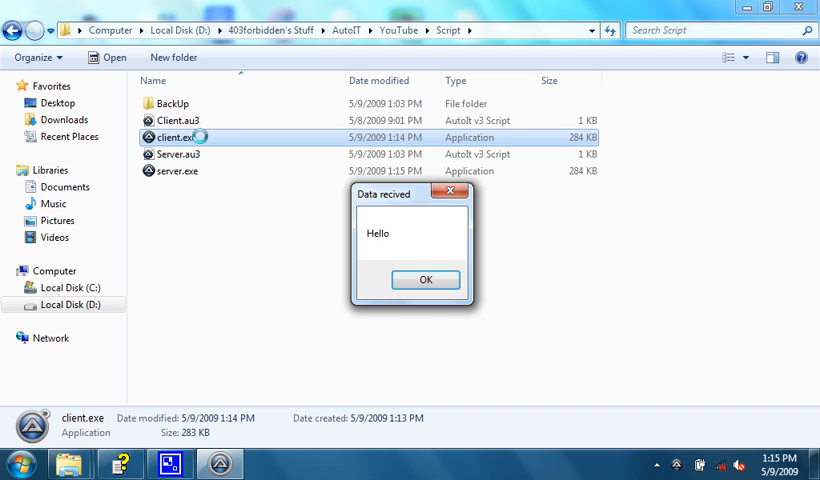
pyautogui.click(424, 280)
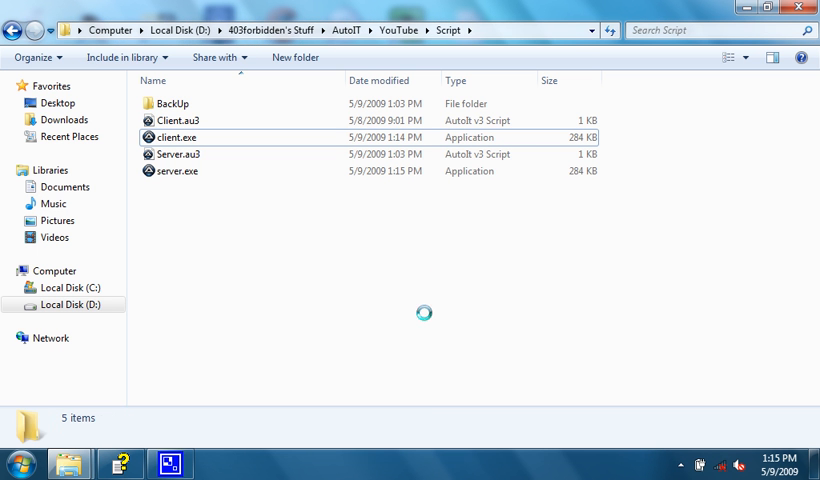
pyautogui.moveTo(136, 436)
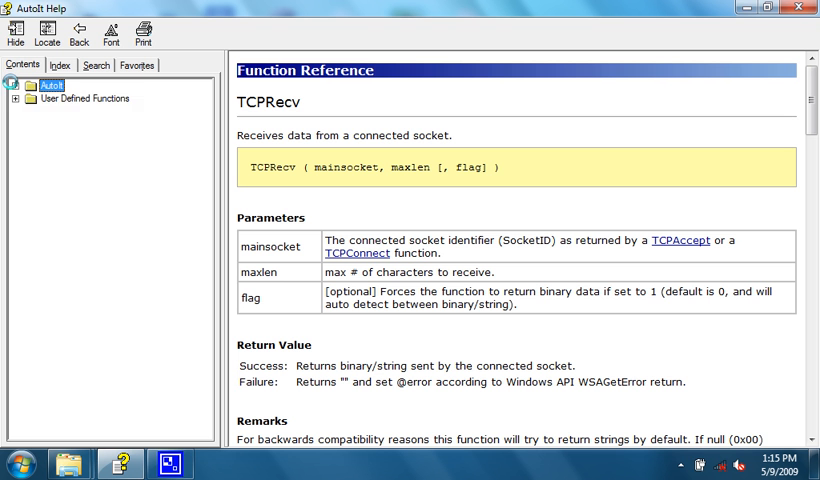
# Step: Expand AutoIt > Macro Reference and show the AutoIt-related Macros page
pyautogui.click(22, 84)
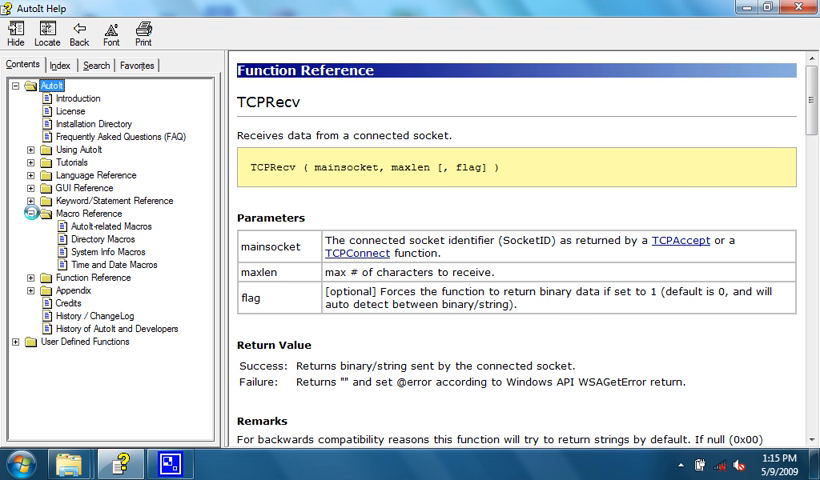
pyautogui.click(98, 226)
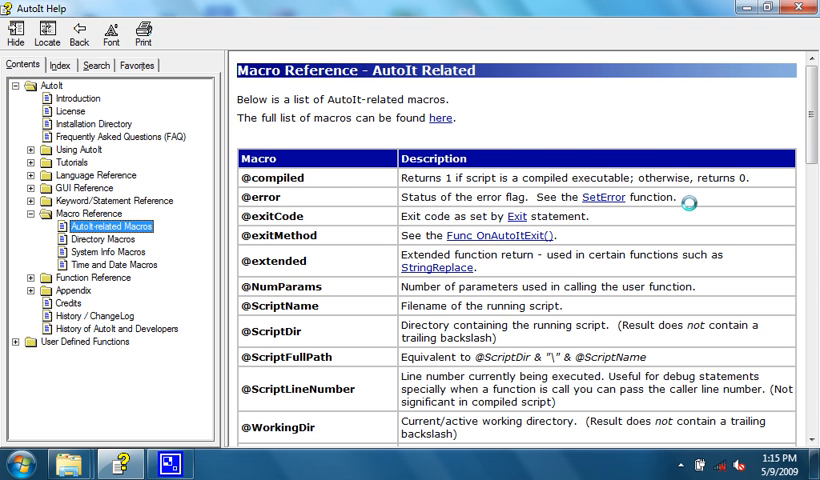
pyautogui.doubleClick(268, 178)
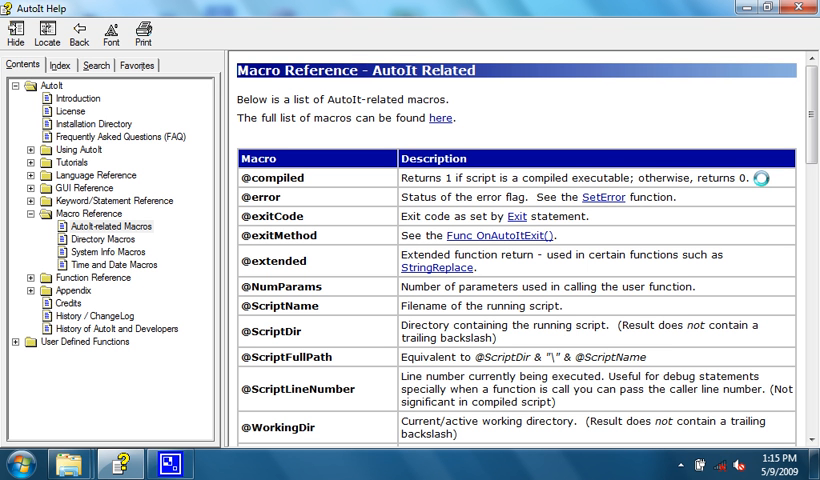
pyautogui.moveTo(638, 144)
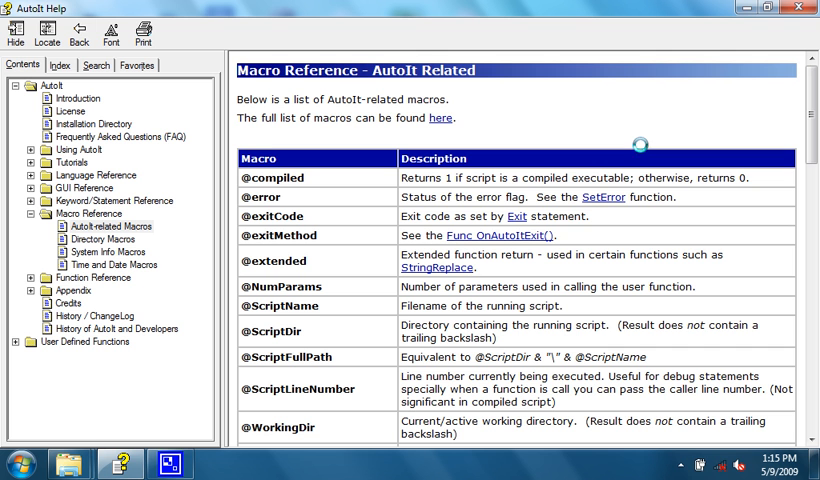
pyautogui.moveTo(308, 180)
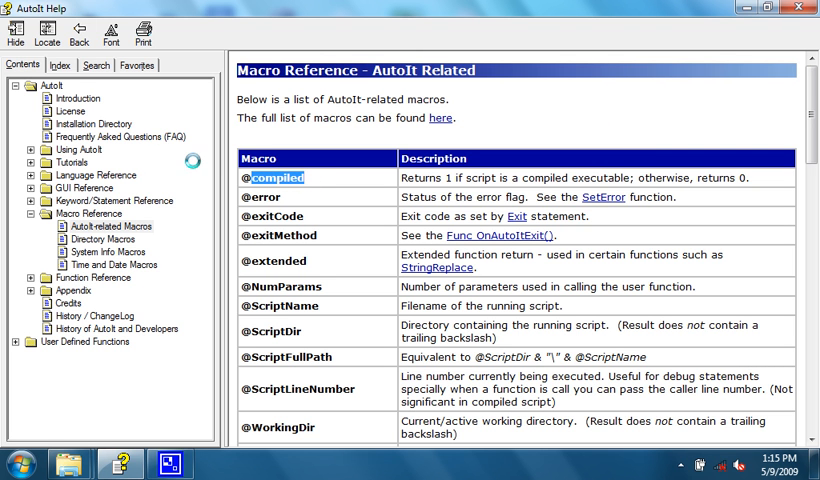
# Step: Look up FileInstall in the help Index ('file') and read down to its Example section
pyautogui.click(62, 64)
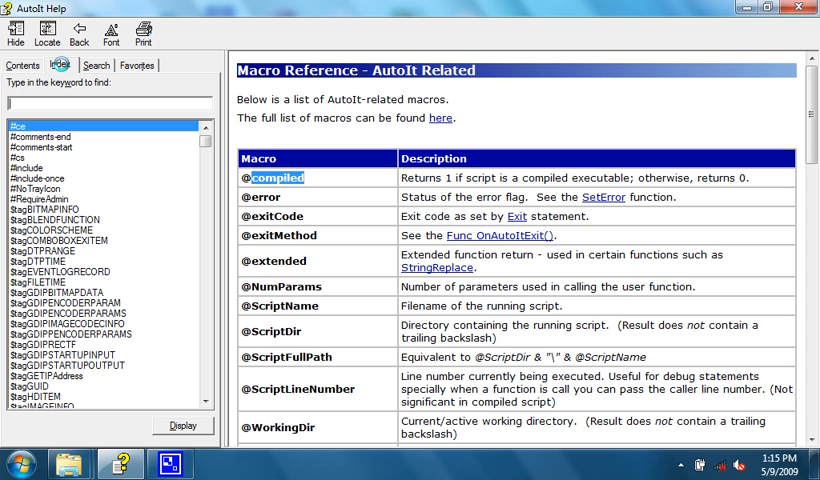
pyautogui.write('fileinstall')
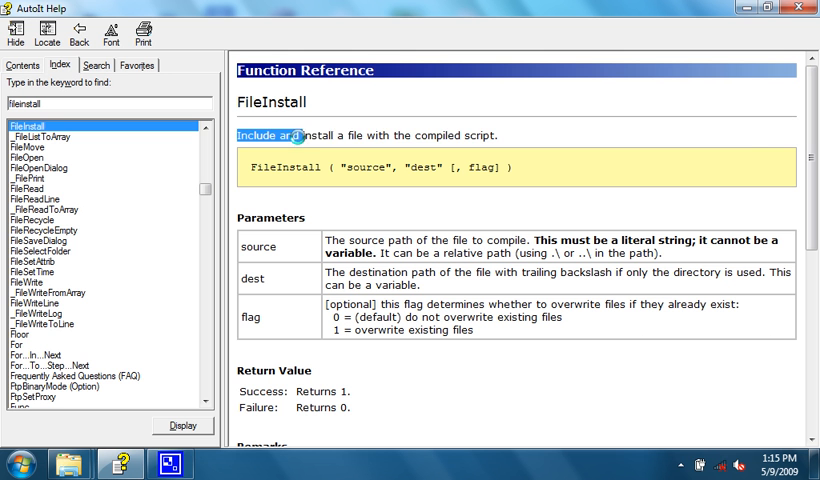
pyautogui.moveTo(498, 136)
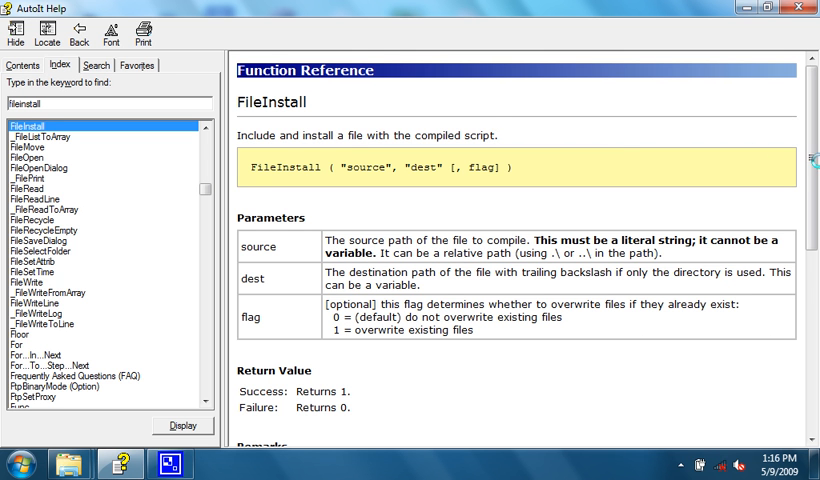
pyautogui.scroll(-3)
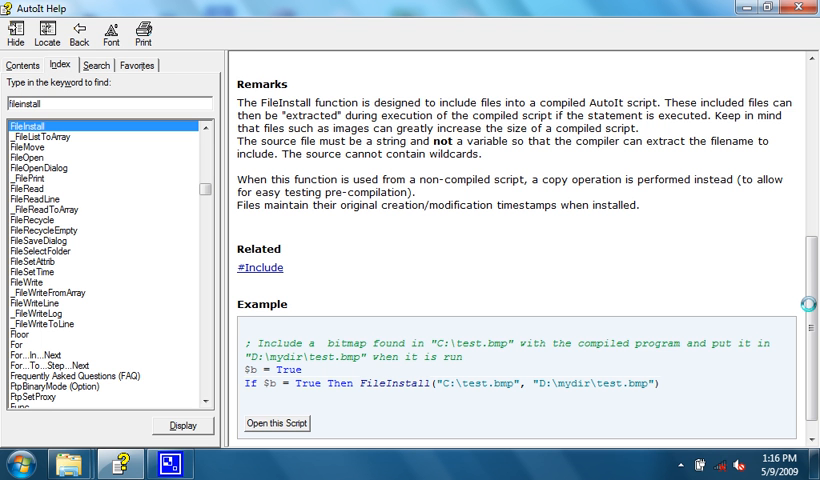
pyautogui.scroll(3)
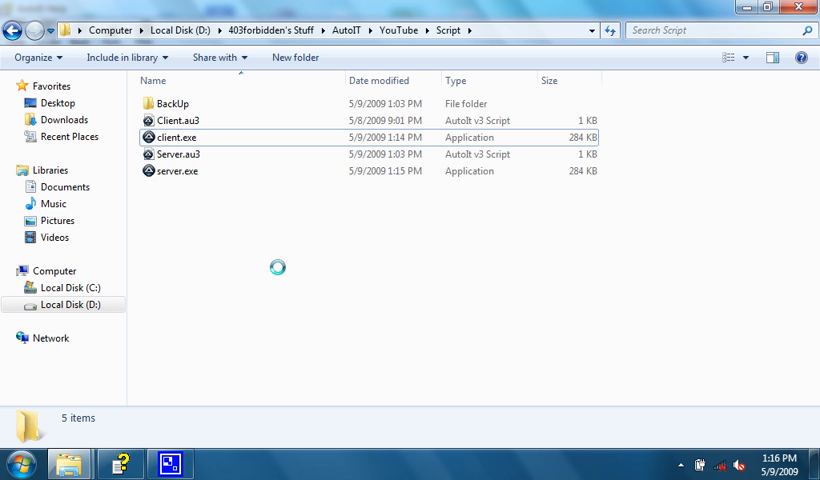
# Step: Browse into C:\Program Files\AutoIt3\Include and select GUIConstantsEx.au3
pyautogui.click(176, 172)
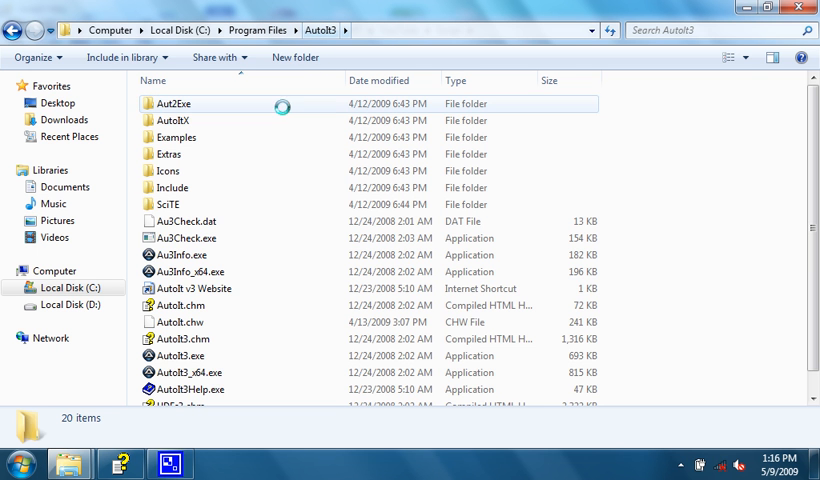
pyautogui.doubleClick(172, 188)
pyautogui.write('GDIPlus.au3')
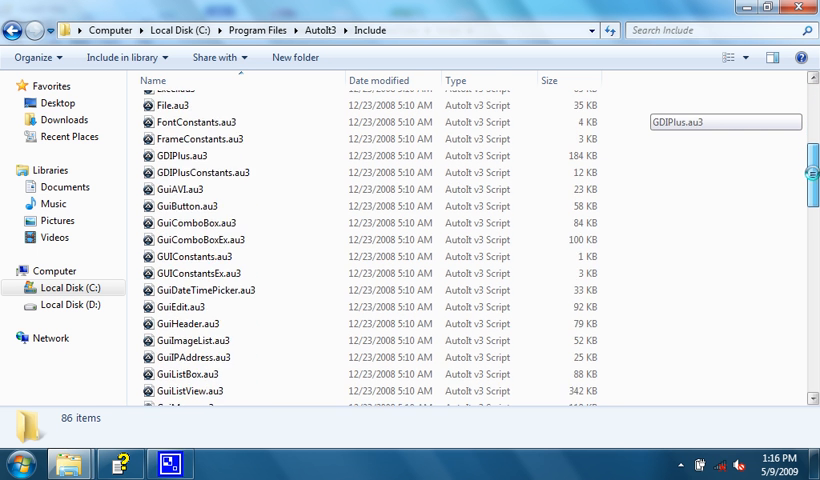
pyautogui.click(196, 258)
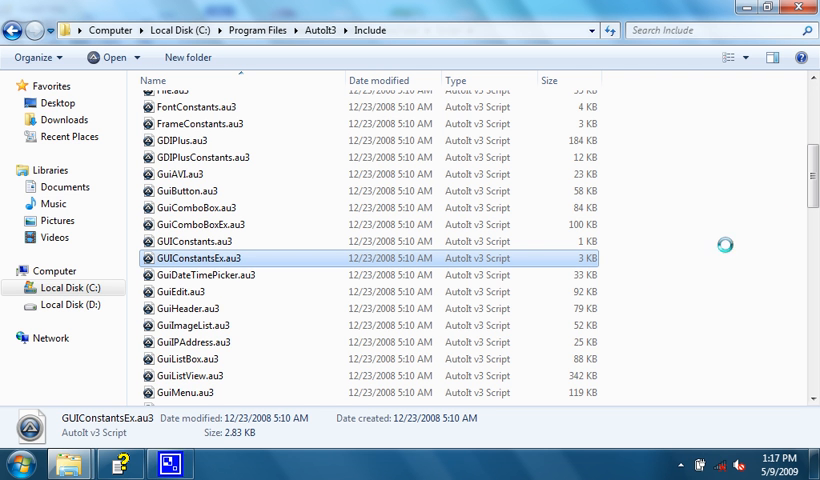
# Step: Scroll the 86 library scripts and select the Date.au3 library file
pyautogui.scroll(-3)
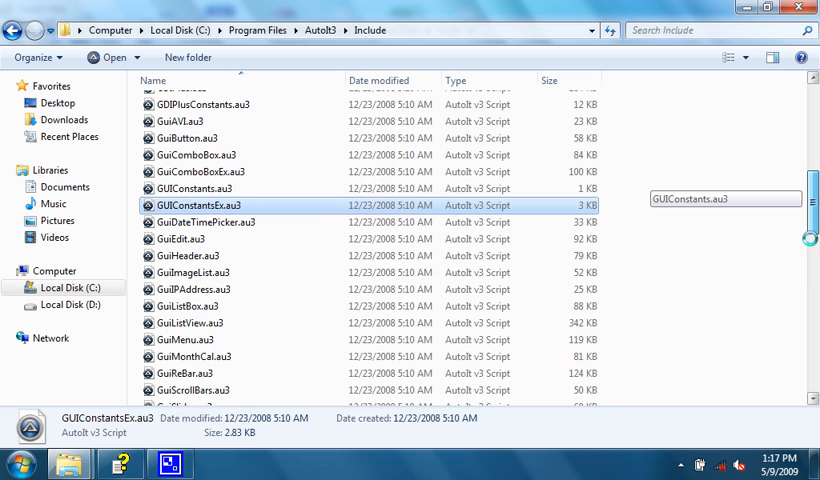
pyautogui.scroll(-3)
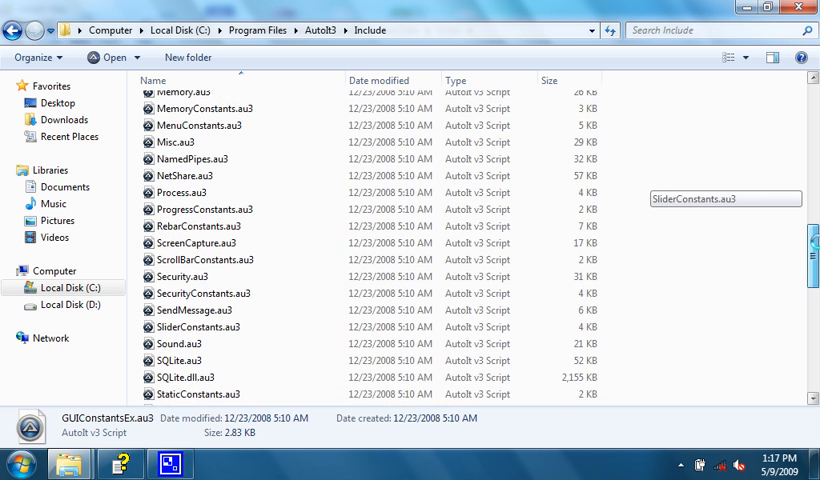
pyautogui.scroll(3)
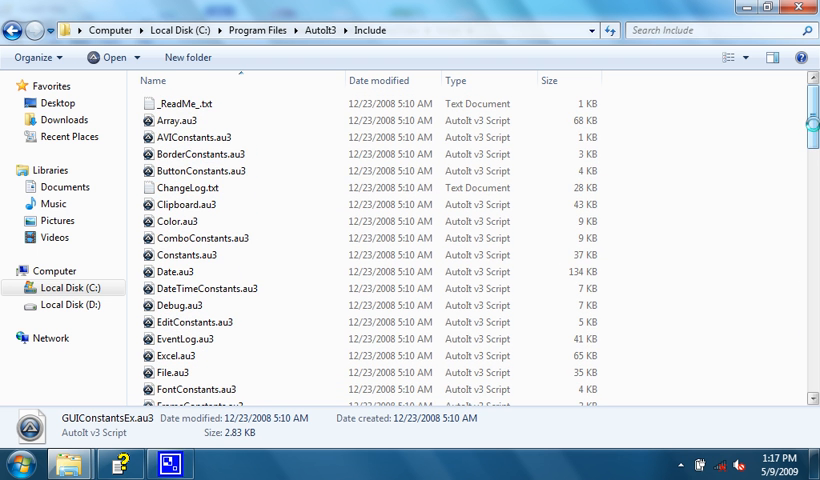
pyautogui.click(176, 272)
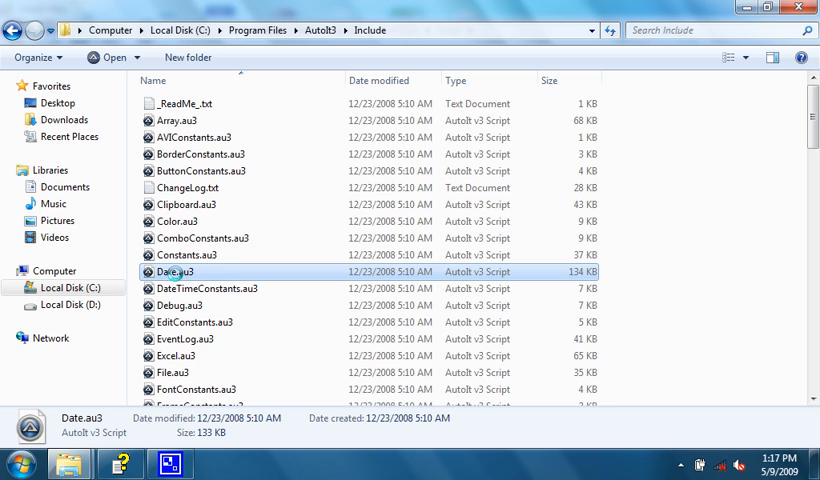
pyautogui.doubleClick(176, 272)
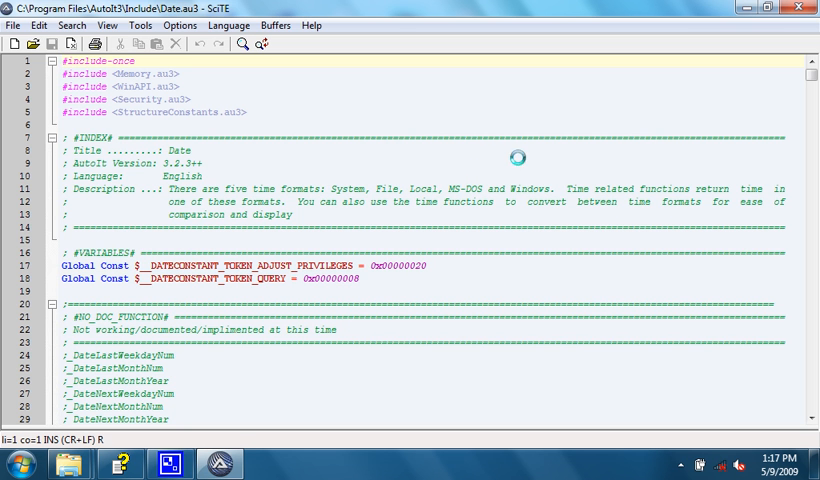
pyautogui.scroll(-3)
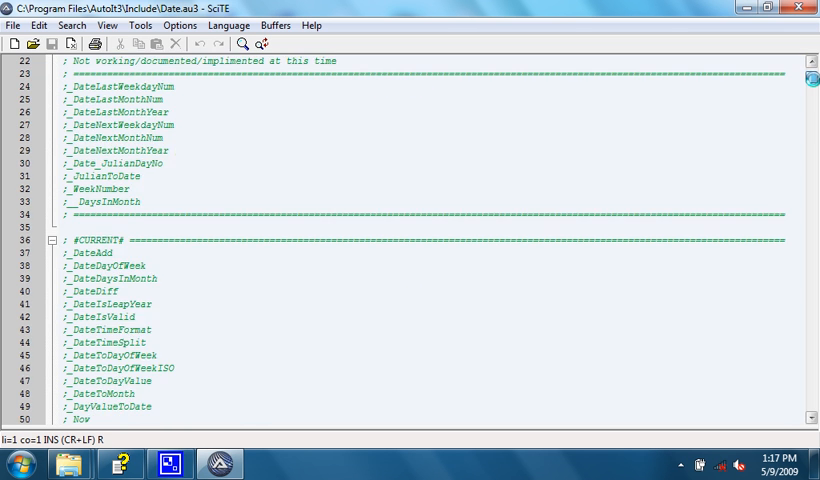
pyautogui.scroll(-3)
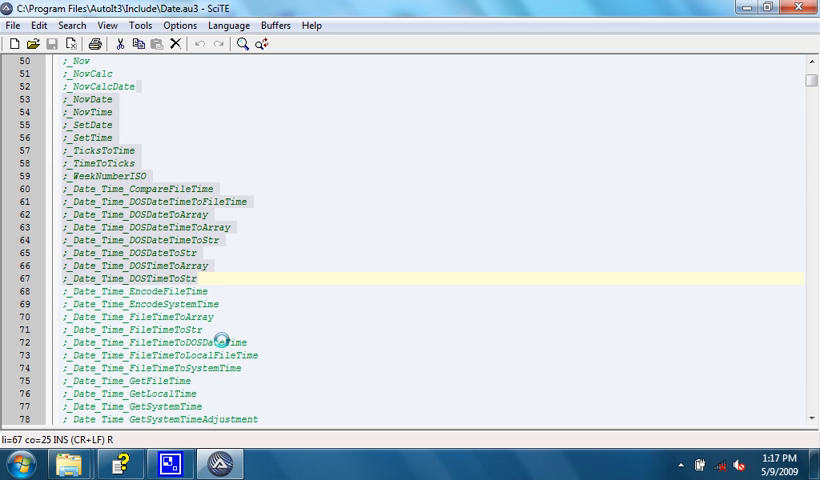
pyautogui.scroll(-3)
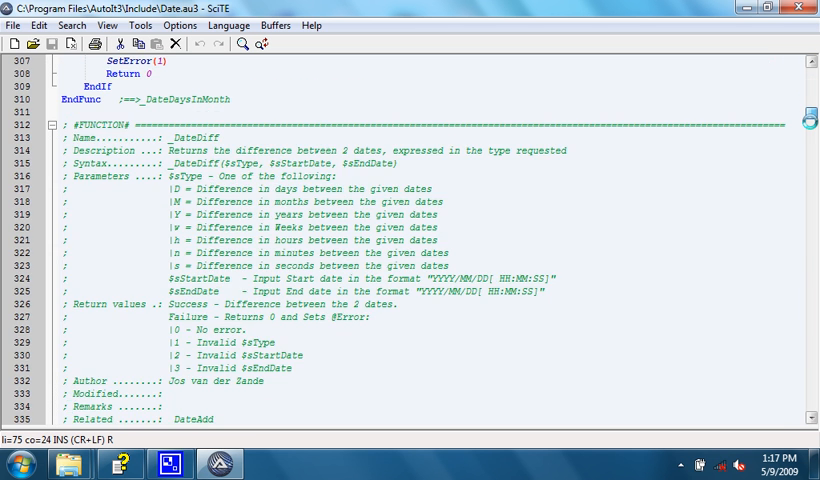
pyautogui.scroll(-3)
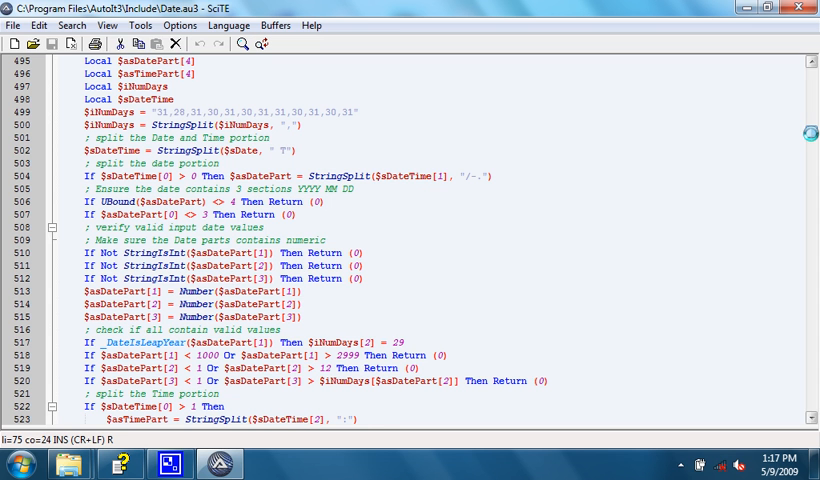
pyautogui.click(264, 228)
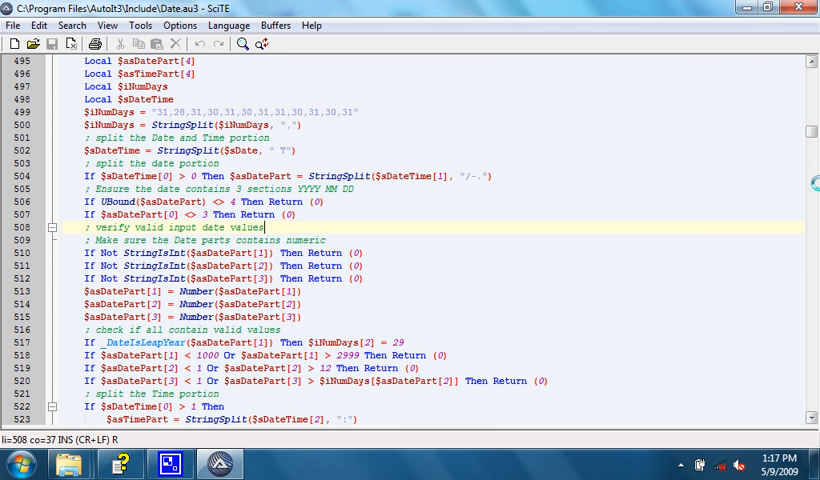
pyautogui.scroll(3)
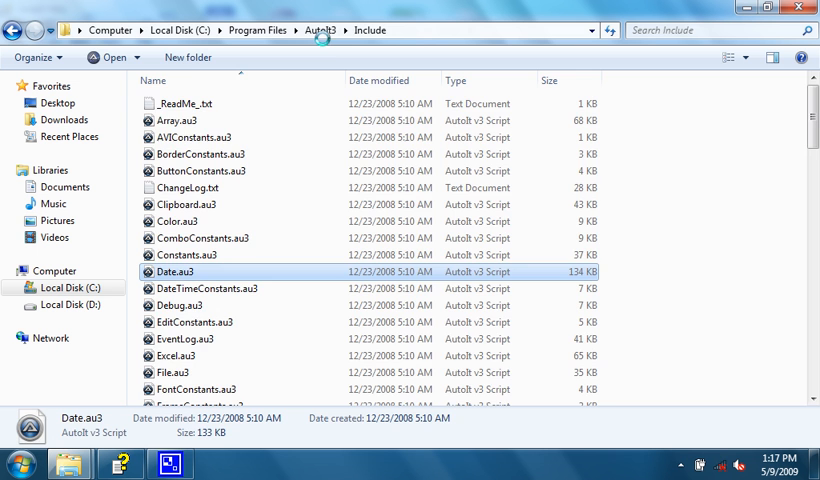
# Step: Browse AutoIt3's Examples folder down into its GUI > Advanced samples
pyautogui.click(320, 30)
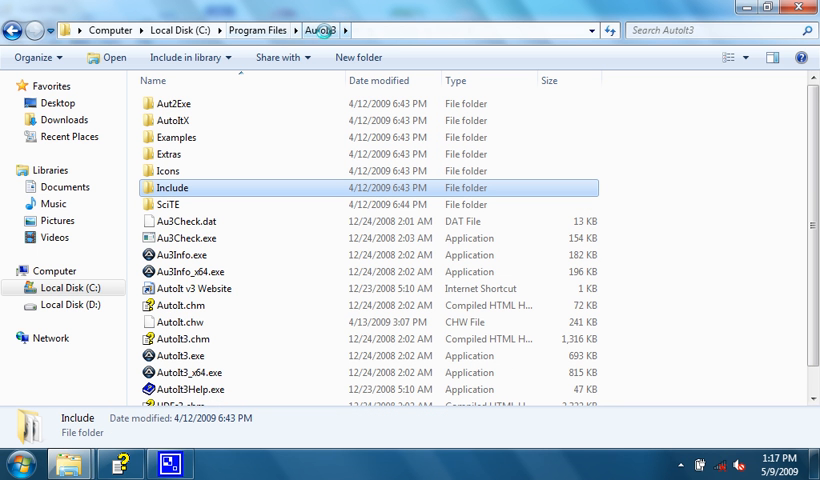
pyautogui.moveTo(184, 136)
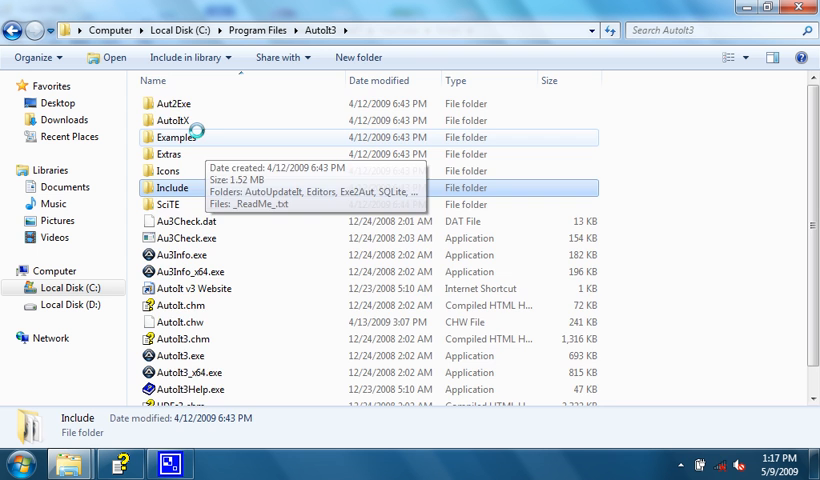
pyautogui.doubleClick(176, 136)
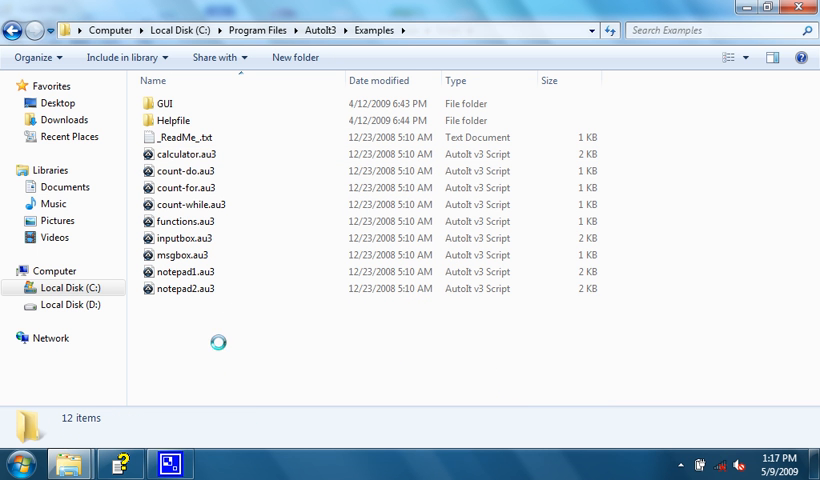
pyautogui.click(164, 104)
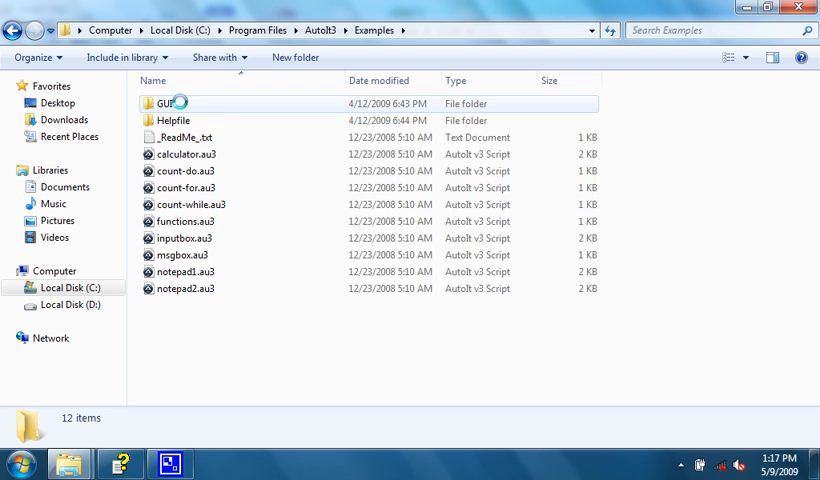
pyautogui.doubleClick(164, 104)
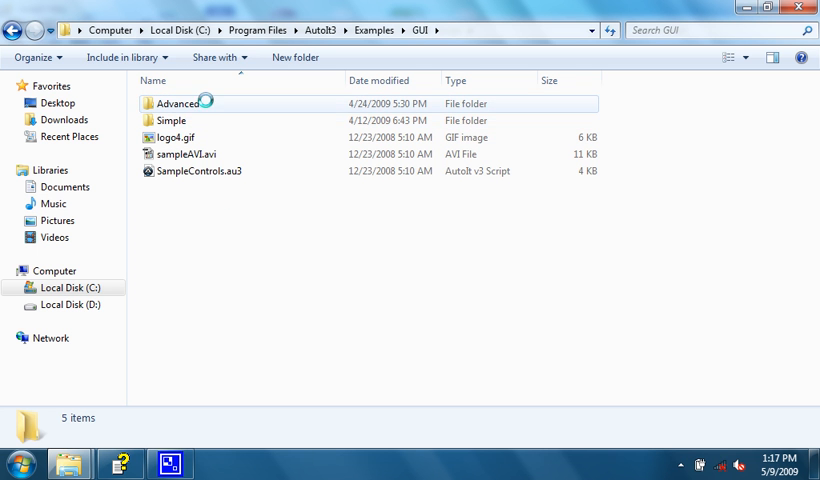
pyautogui.doubleClick(172, 120)
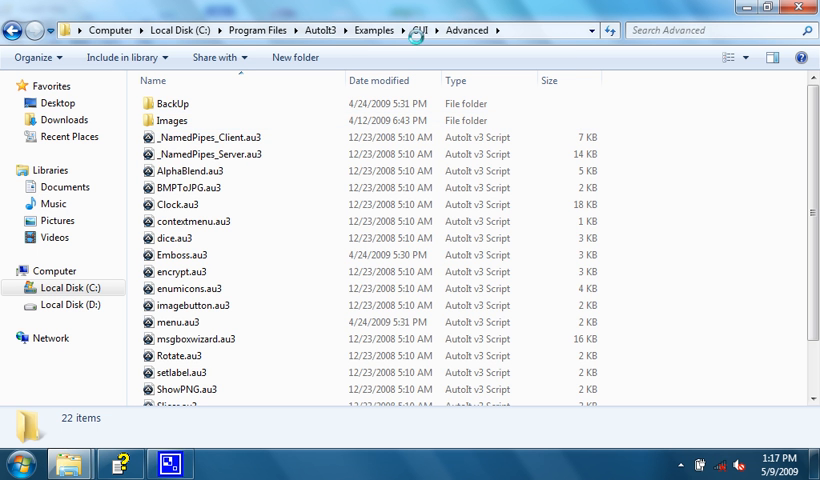
# Step: Return to the Examples folder and enter the Helpfile examples folder
pyautogui.click(420, 30)
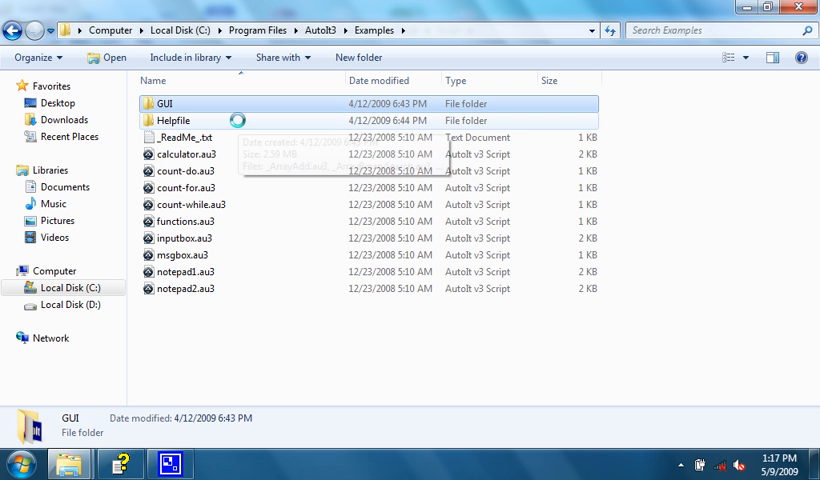
pyautogui.doubleClick(174, 120)
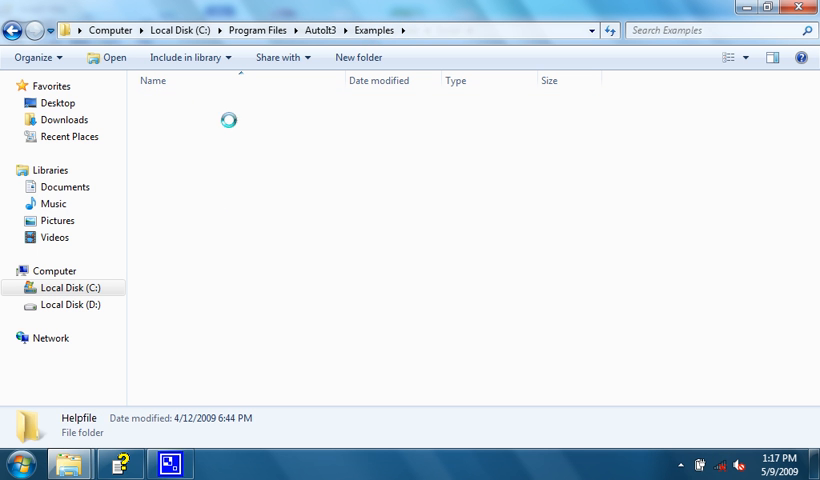
# Step: Read the FileInstall help reference down to its example
pyautogui.doubleClick(78, 418)
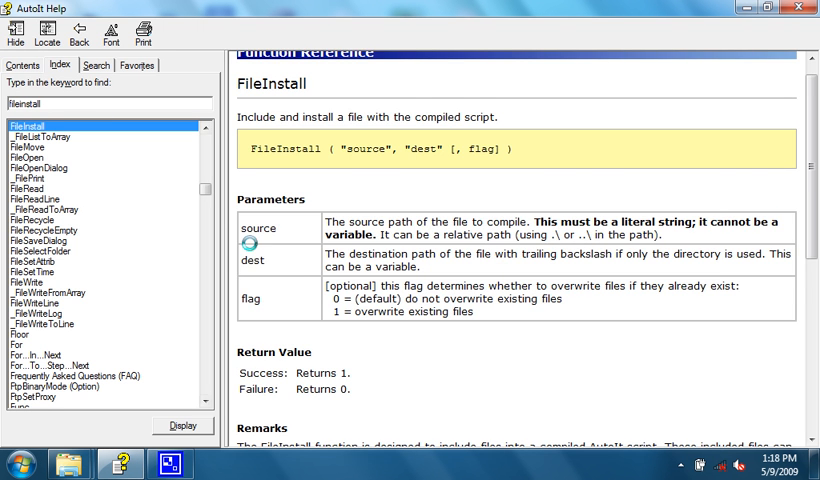
pyautogui.scroll(-3)
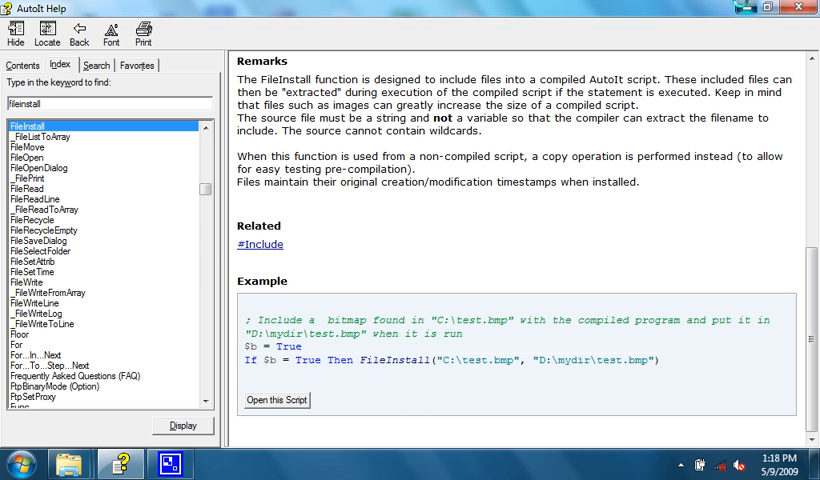
# Step: Select FileInstall.au3 among the Helpfile example scripts, then go back up to AutoIt3
pyautogui.click(276, 400)
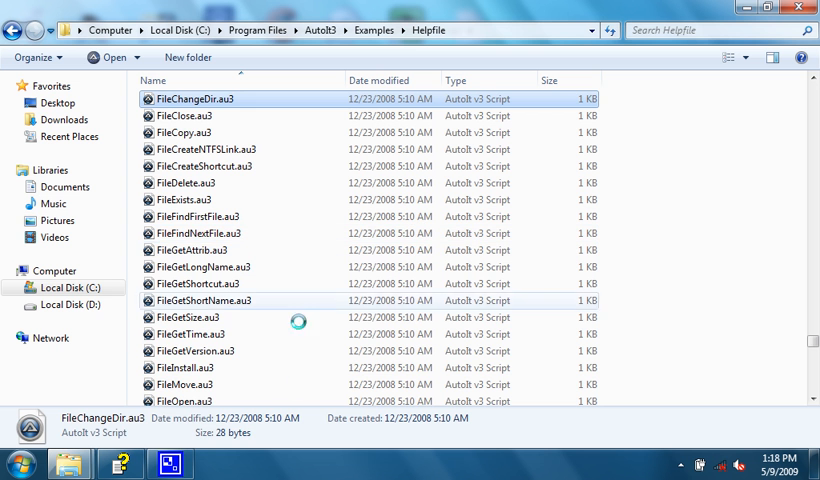
pyautogui.click(186, 368)
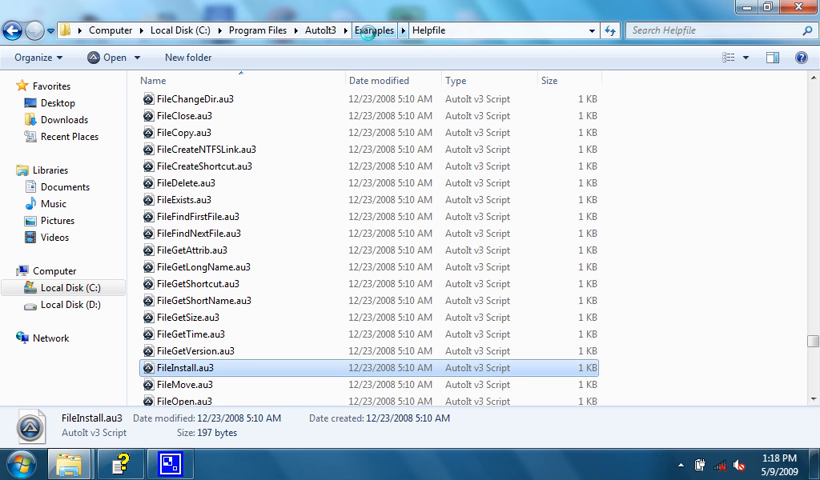
pyautogui.click(320, 30)
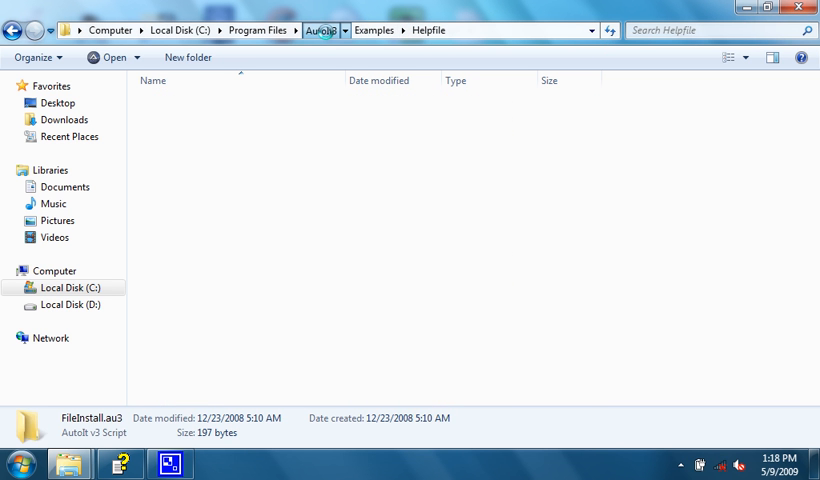
# Step: Run AutoUpdateIt.au3 from the Extras folder, showing installed production version 3.3.0.0
pyautogui.click(320, 30)
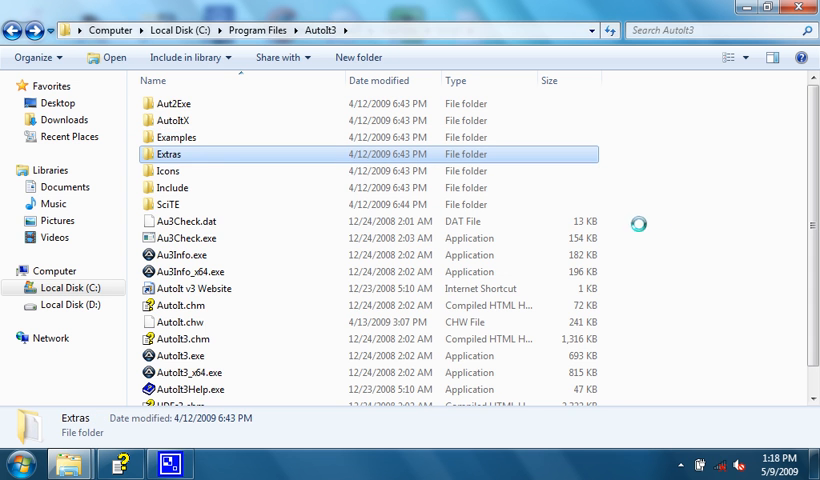
pyautogui.doubleClick(168, 154)
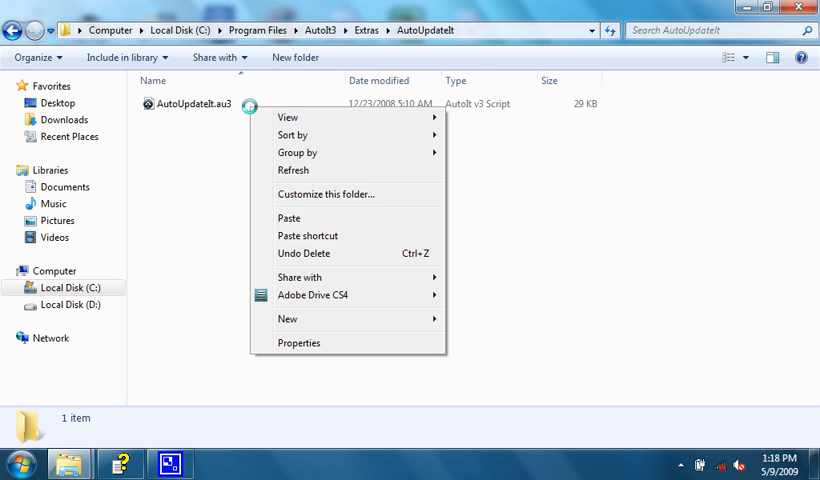
pyautogui.rightClick(196, 104)
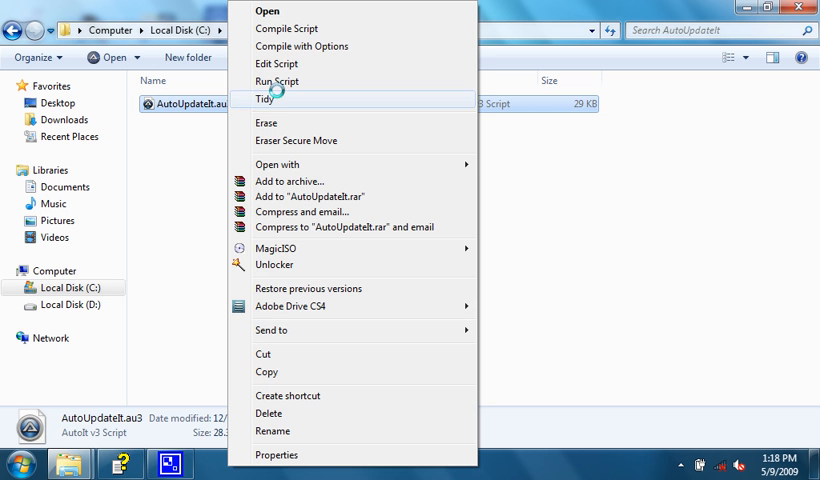
pyautogui.click(276, 80)
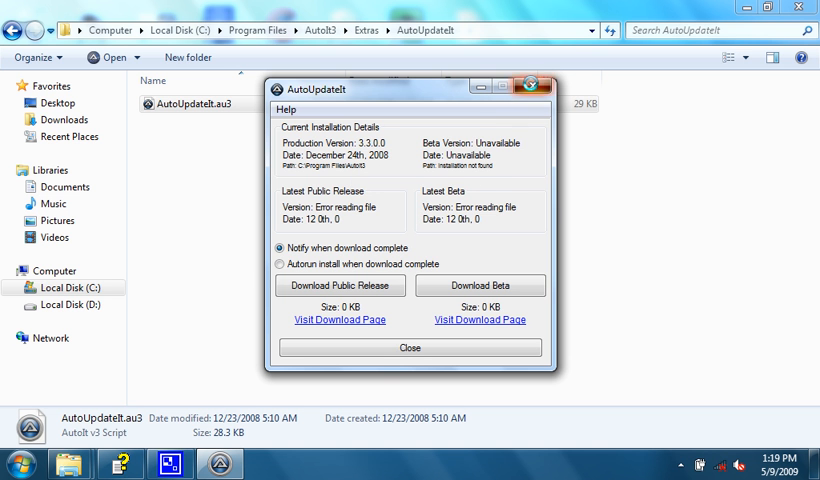
# Step: Browse the three files inside Extras' v2_to_v3_Converter folder and return up to AutoIt3
pyautogui.click(408, 348)
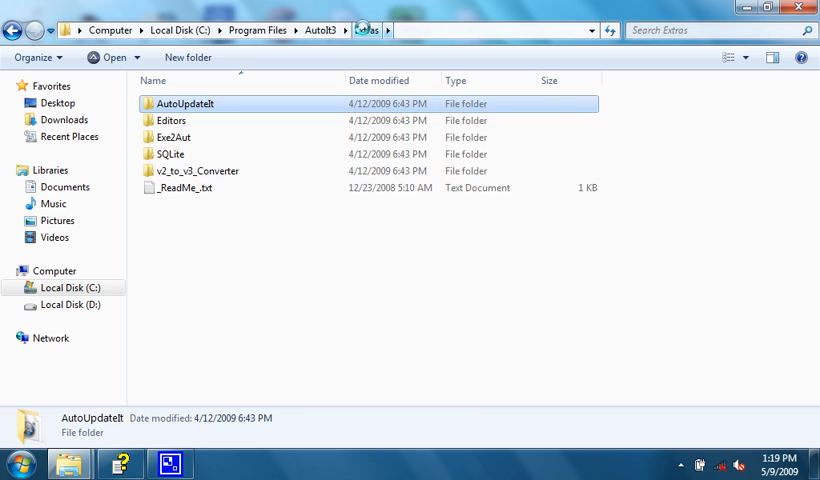
pyautogui.click(194, 170)
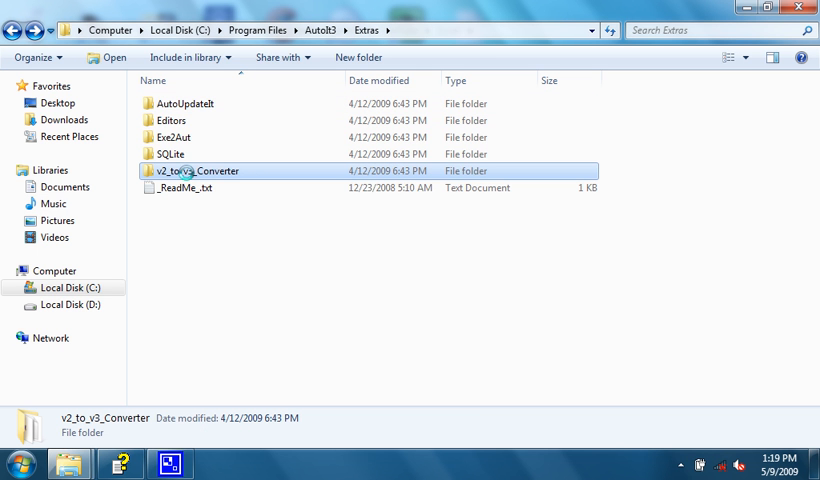
pyautogui.doubleClick(202, 170)
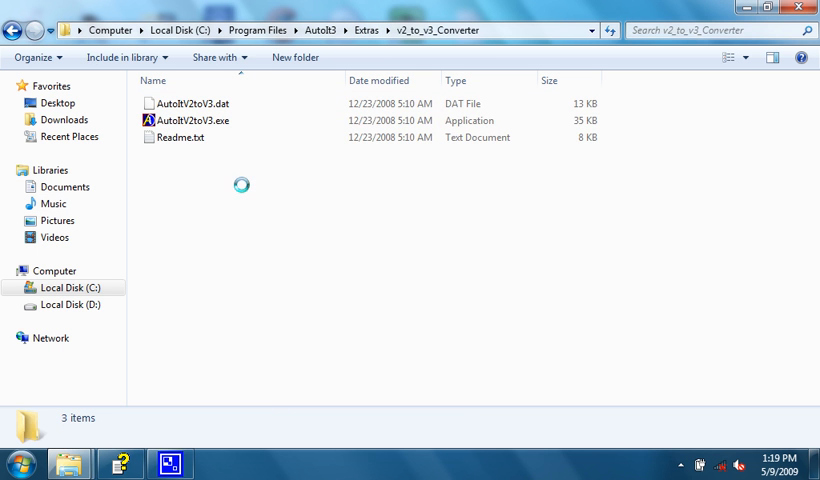
pyautogui.doubleClick(192, 120)
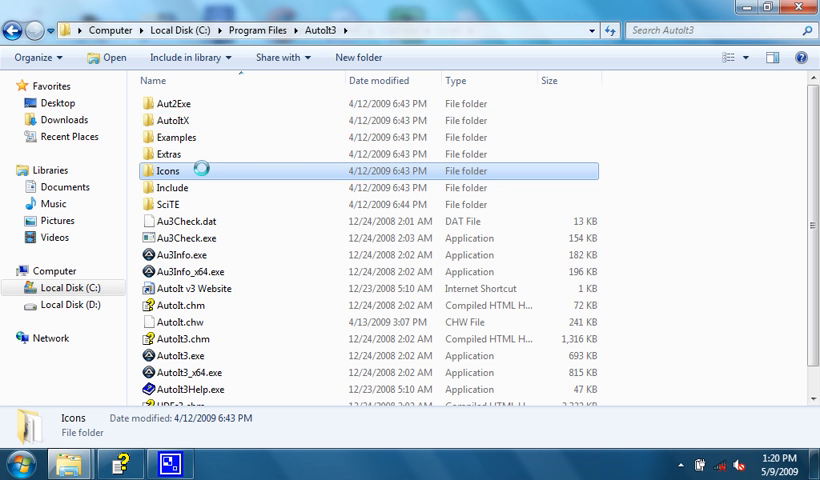
# Step: View the four .ico files in the Icons folder, return to AutoIt3 and select Au3Info.exe
pyautogui.doubleClick(168, 170)
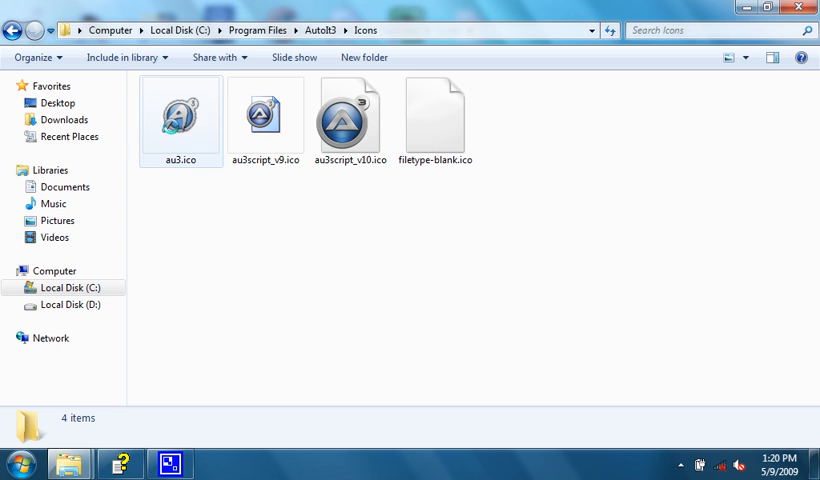
pyautogui.click(436, 116)
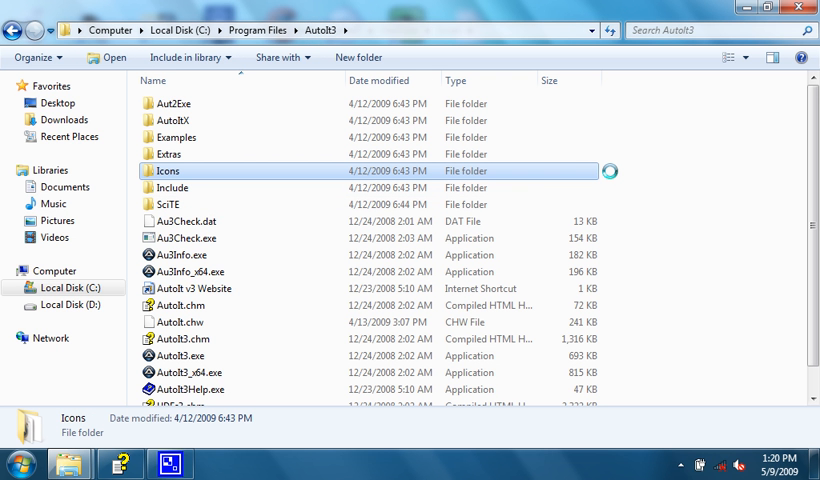
pyautogui.click(170, 120)
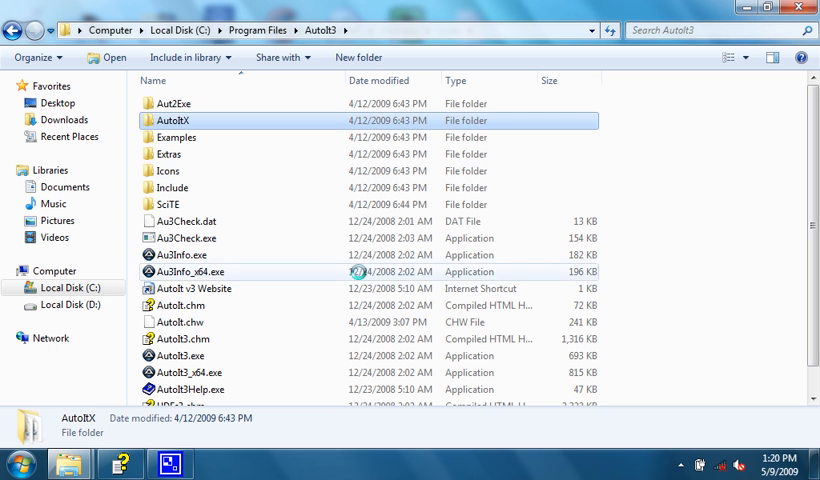
pyautogui.click(184, 254)
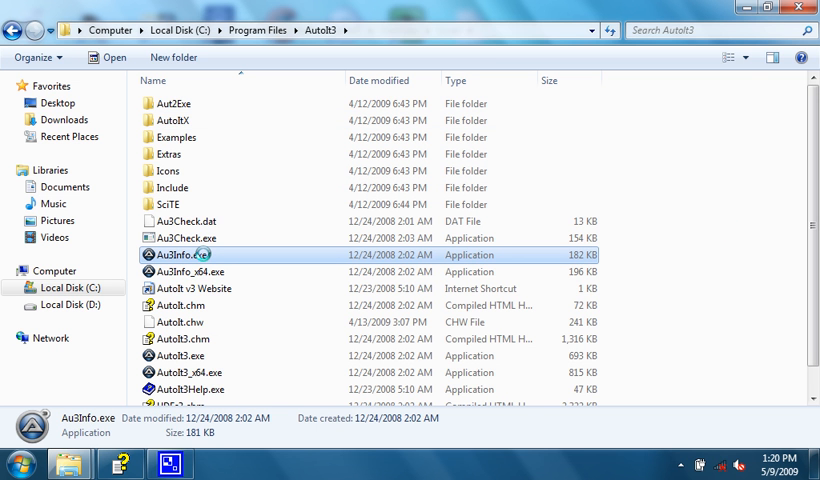
# Step: Launch Au3Info.exe and review the Control, Visible Text, StatusBar and Mouse details of the Explorer window
pyautogui.doubleClick(180, 254)
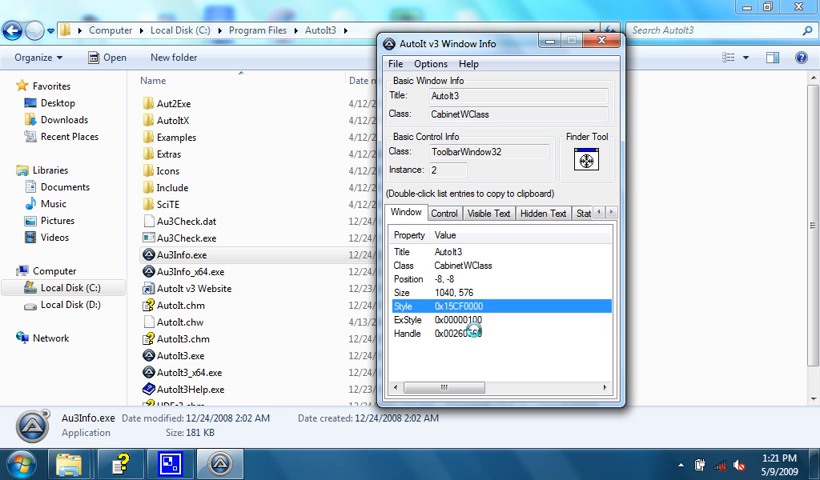
pyautogui.click(444, 212)
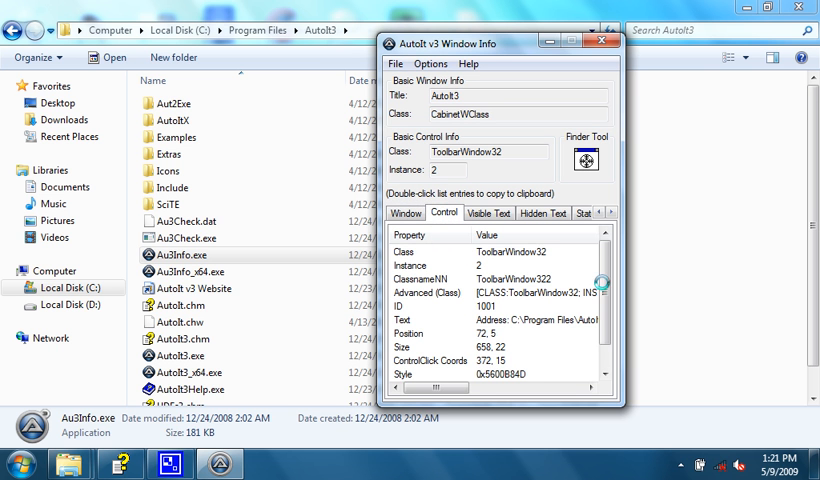
pyautogui.scroll(-3)
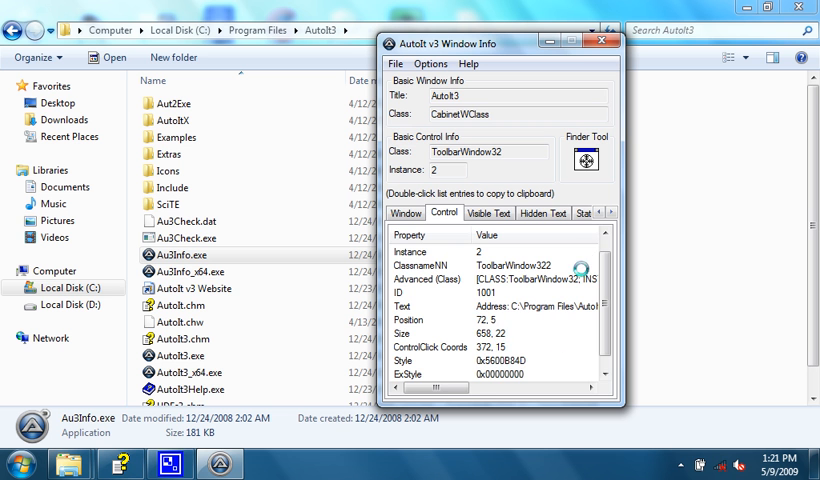
pyautogui.click(488, 212)
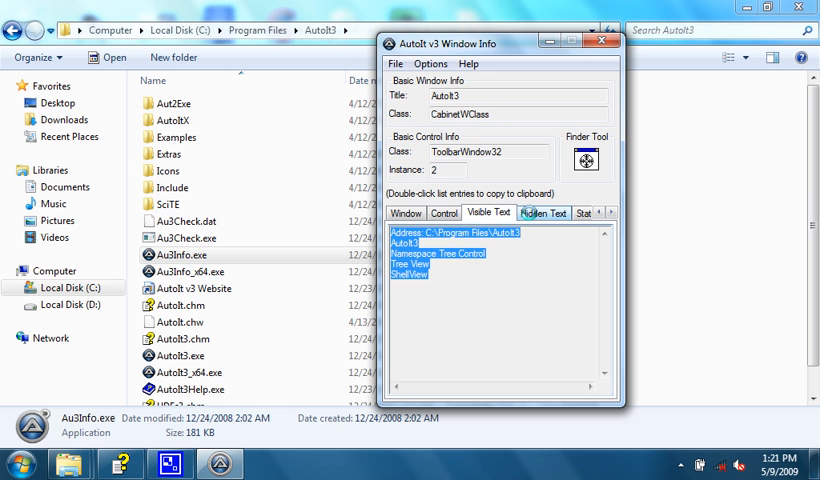
pyautogui.click(544, 212)
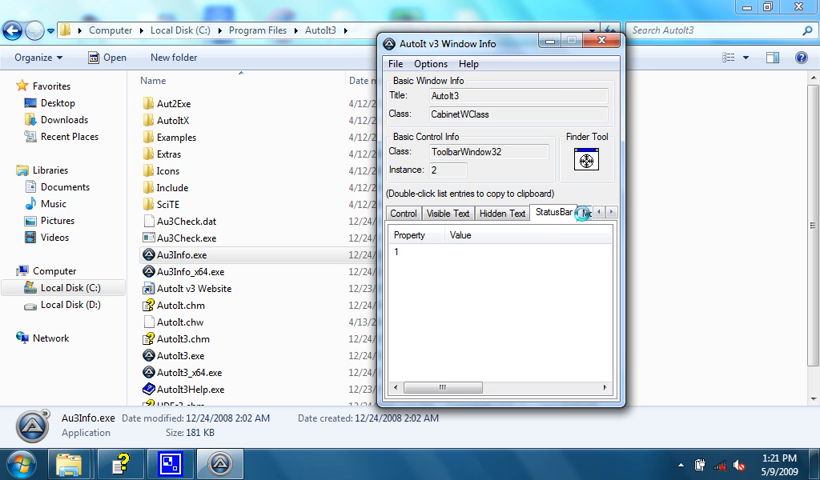
pyautogui.click(560, 212)
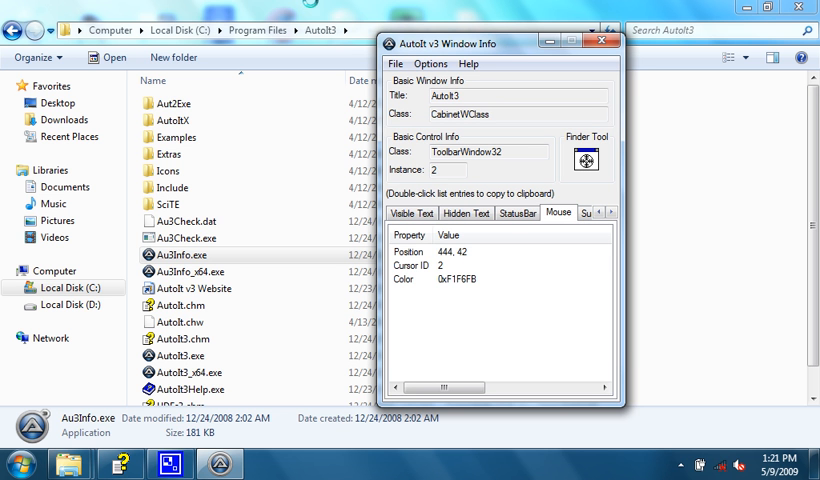
pyautogui.moveTo(222, 240)
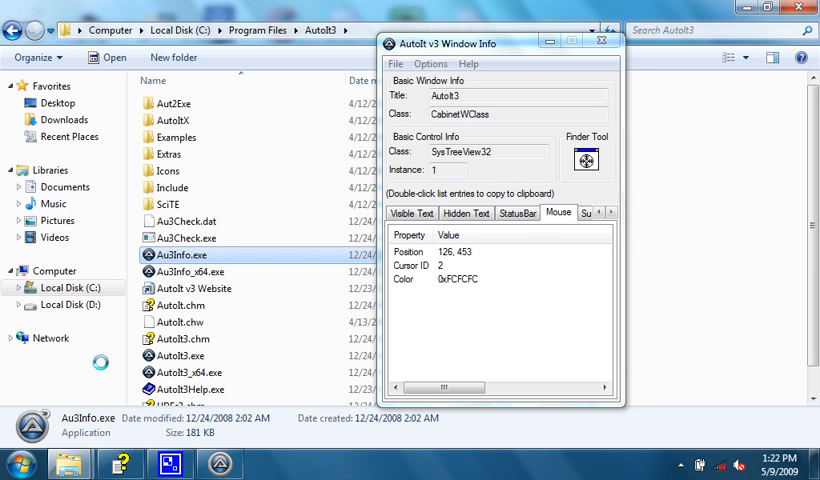
pyautogui.moveTo(428, 228)
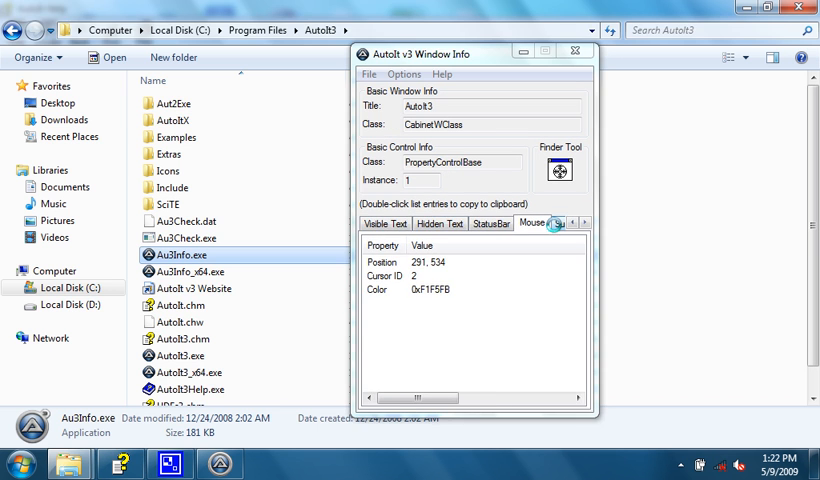
# Step: Review the Summary of the inspected window and control, glance at Help, then close Window Info
pyautogui.click(520, 224)
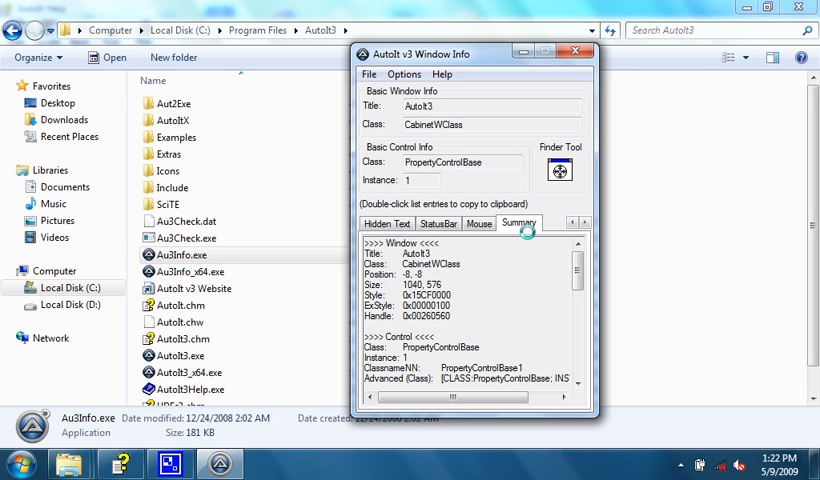
pyautogui.scroll(-3)
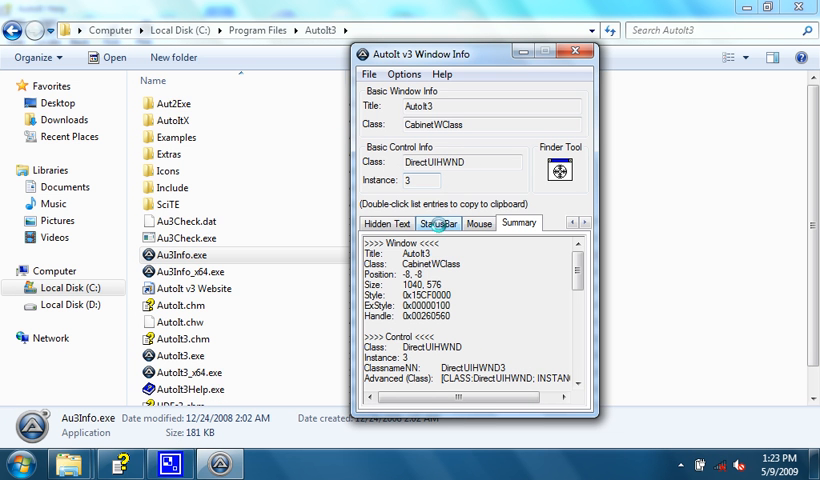
pyautogui.click(442, 74)
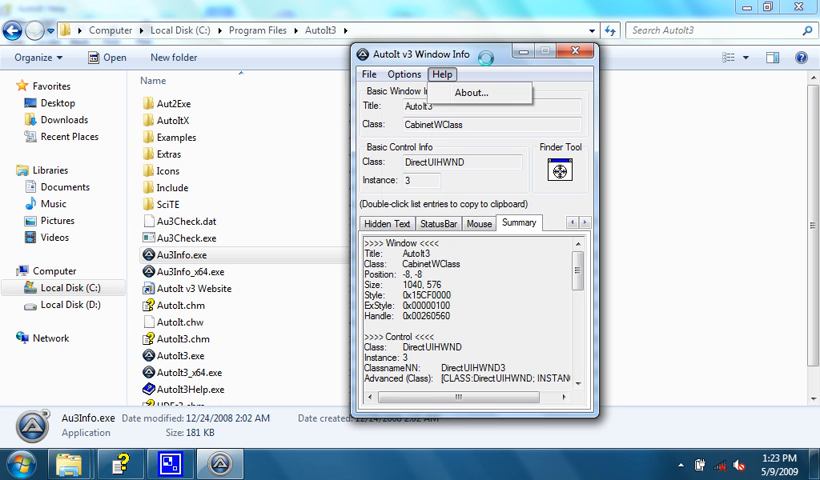
pyautogui.click(586, 52)
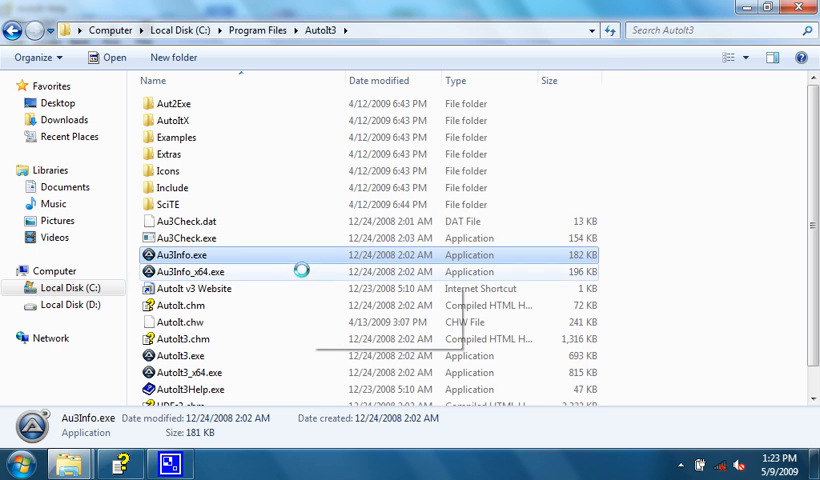
pyautogui.doubleClick(182, 256)
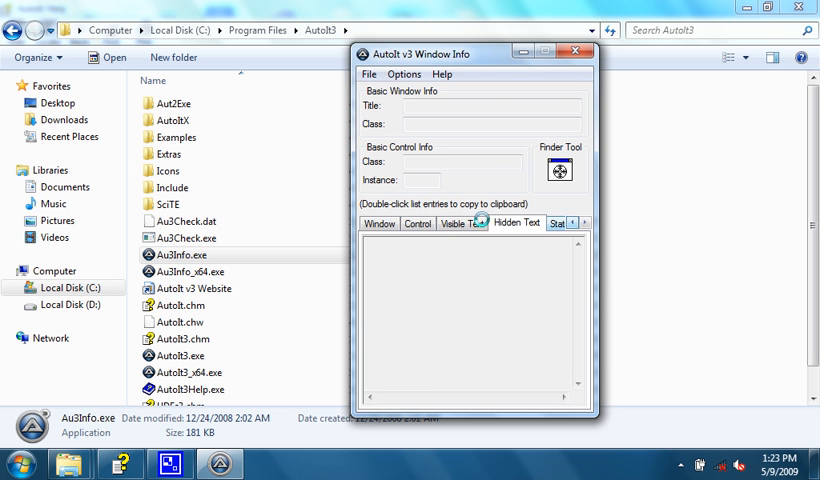
pyautogui.click(416, 224)
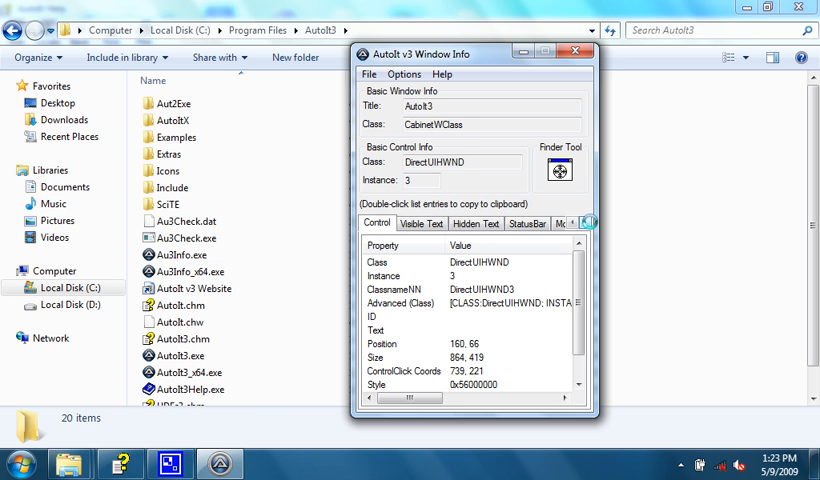
pyautogui.click(532, 224)
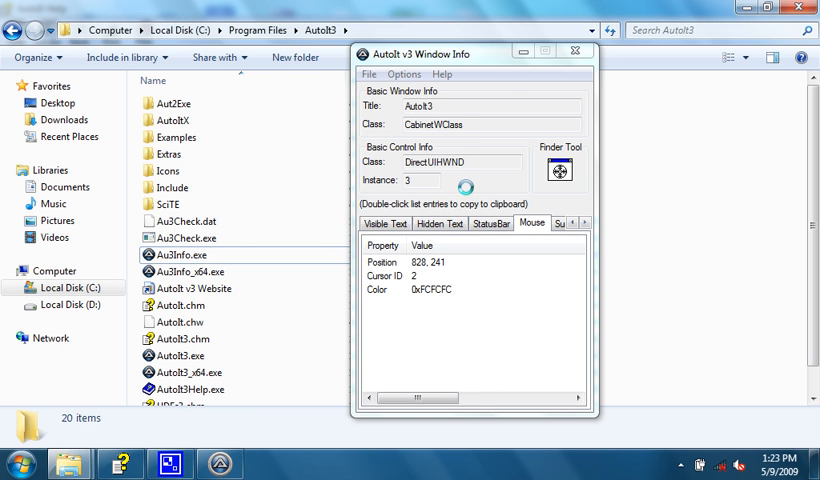
pyautogui.moveTo(184, 270)
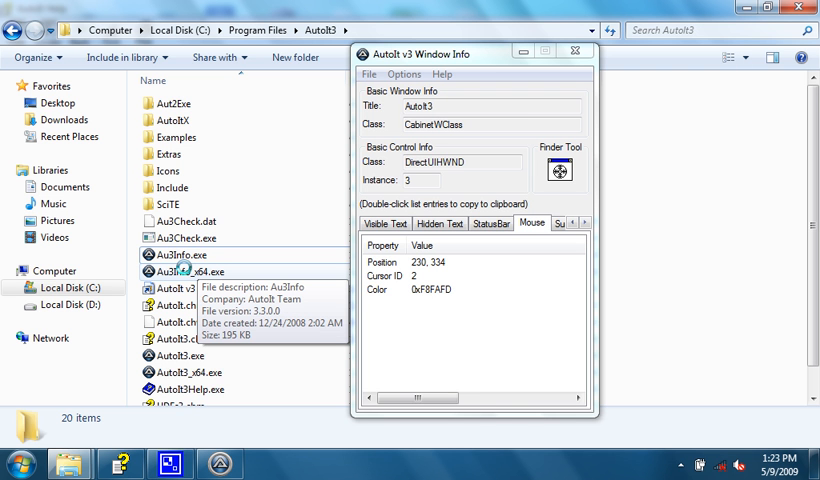
pyautogui.moveTo(292, 192)
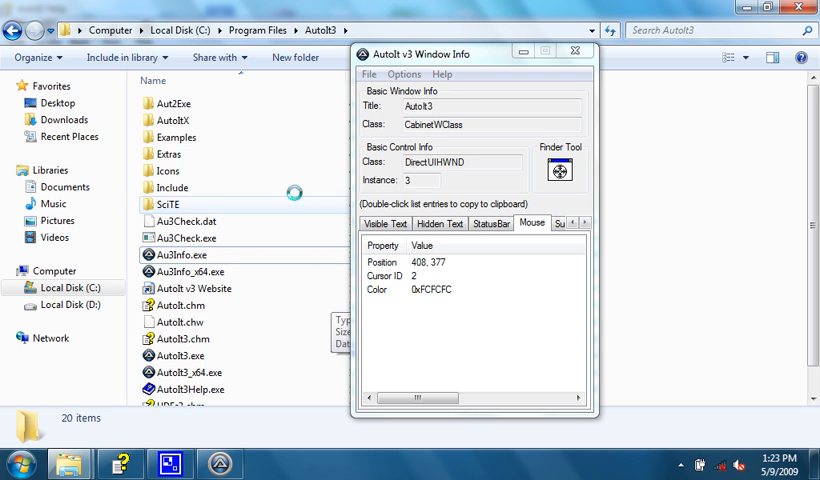
pyautogui.moveTo(184, 256)
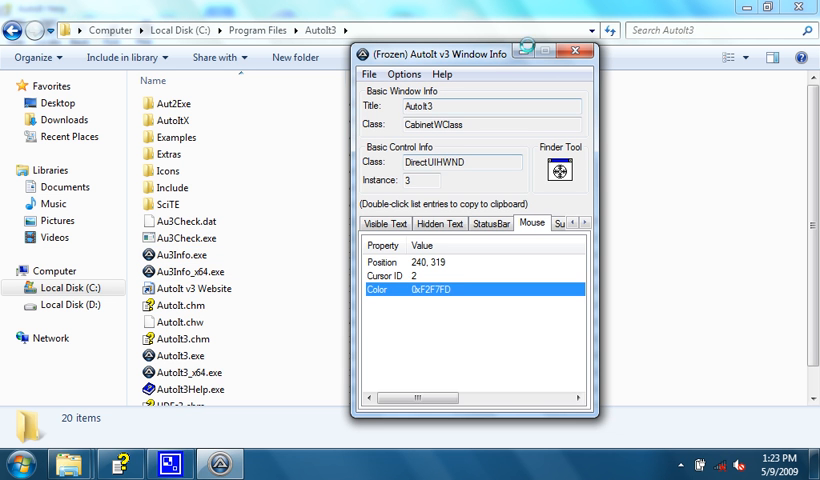
pyautogui.click(576, 52)
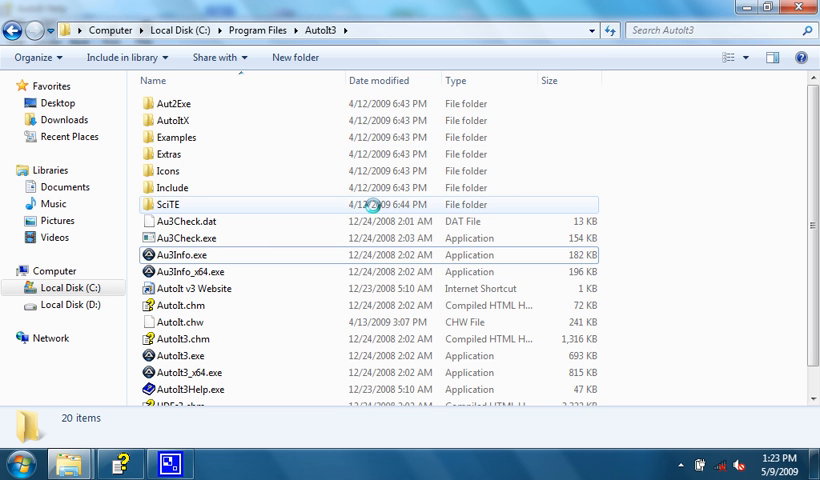